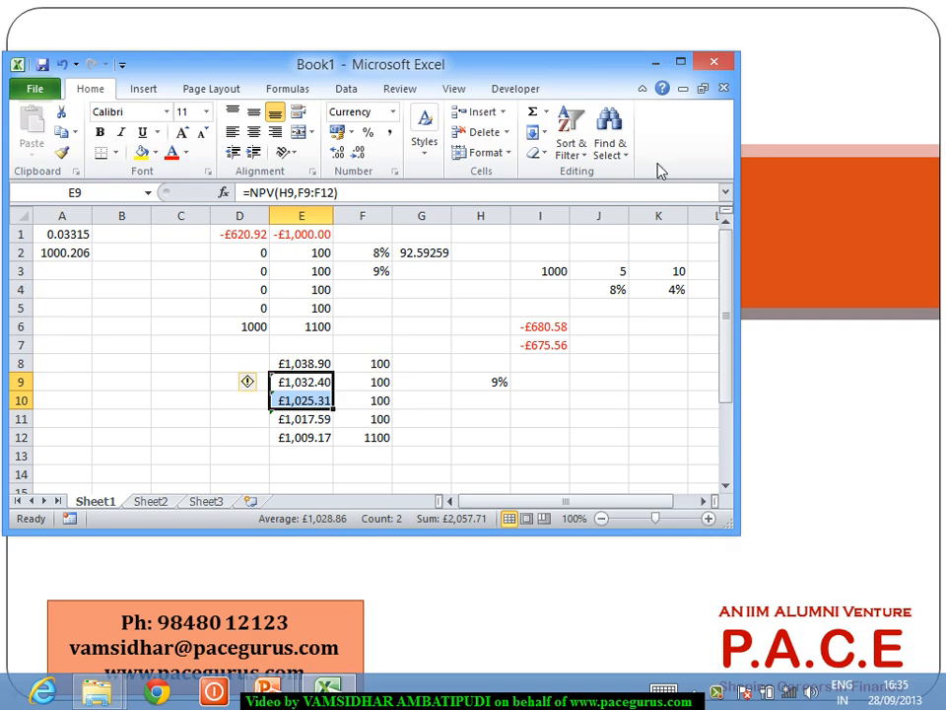
Maximise the workbook window and switch to the blank Sheet2
left_click(682, 61)
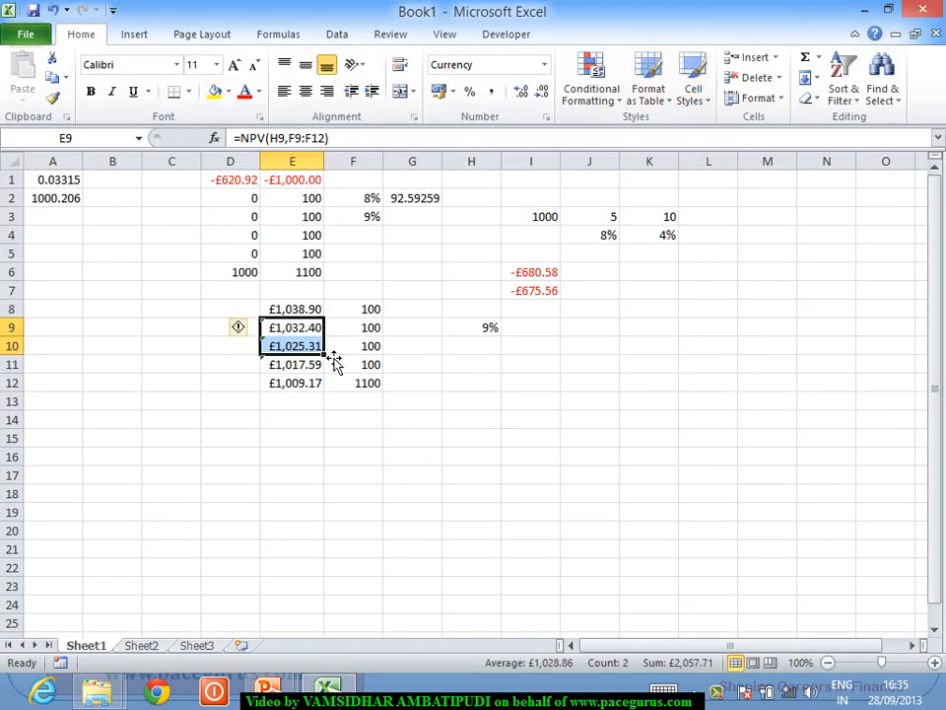
left_click(142, 645)
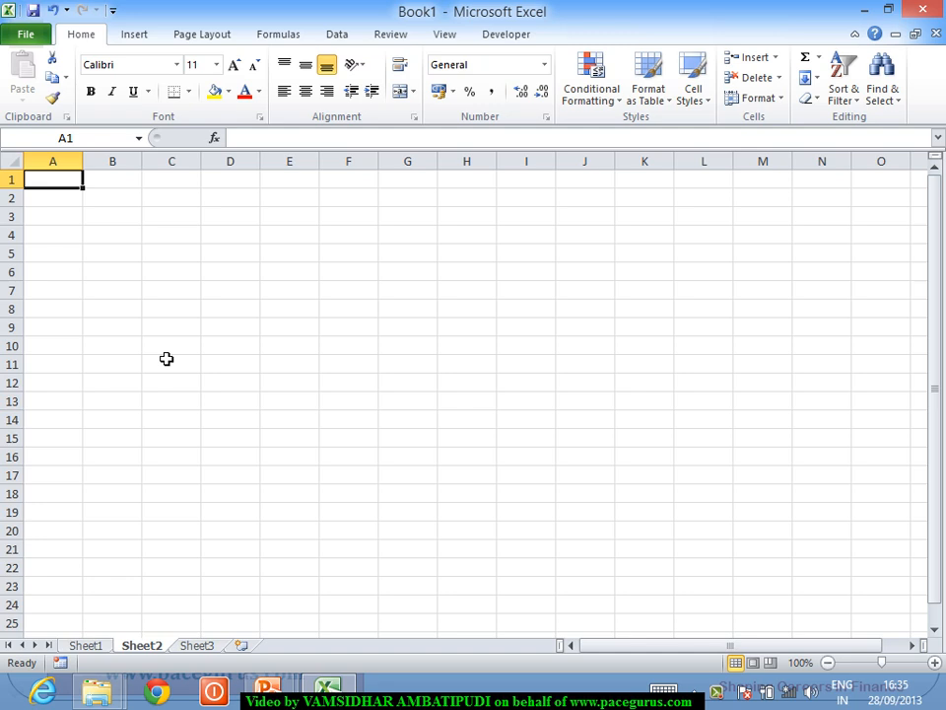
Enter inputs S 2500 and X 2550 in rows 1–2
type("S")
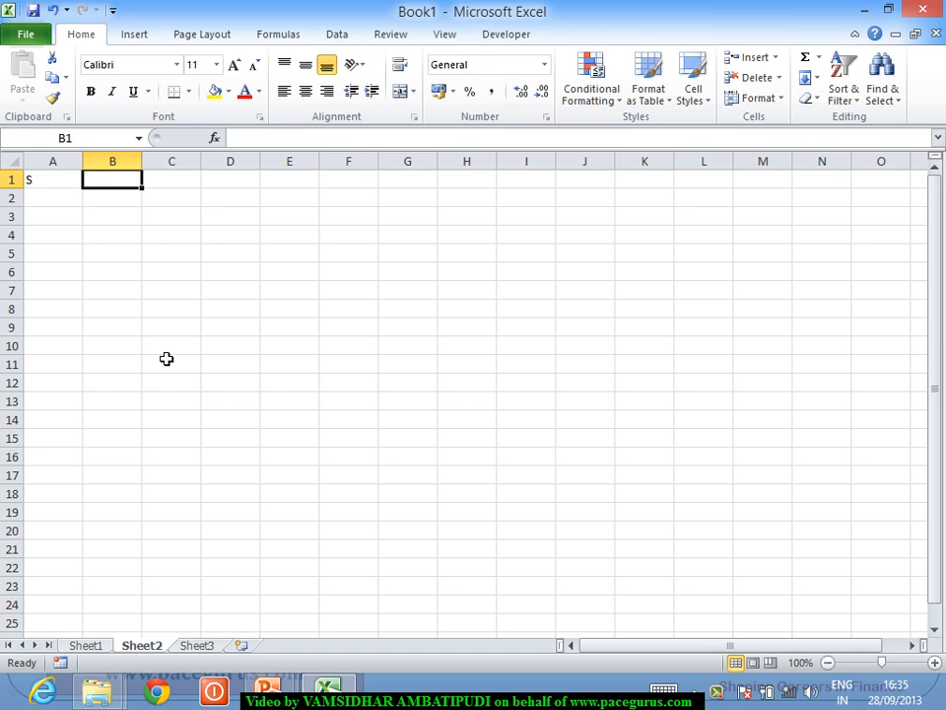
type("2500")
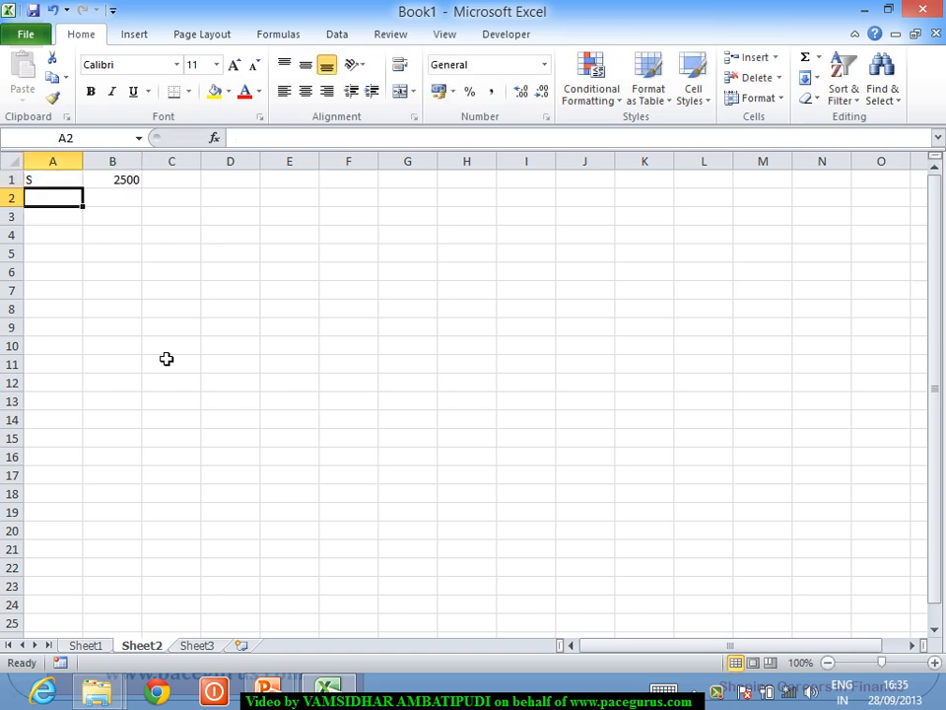
type("X")
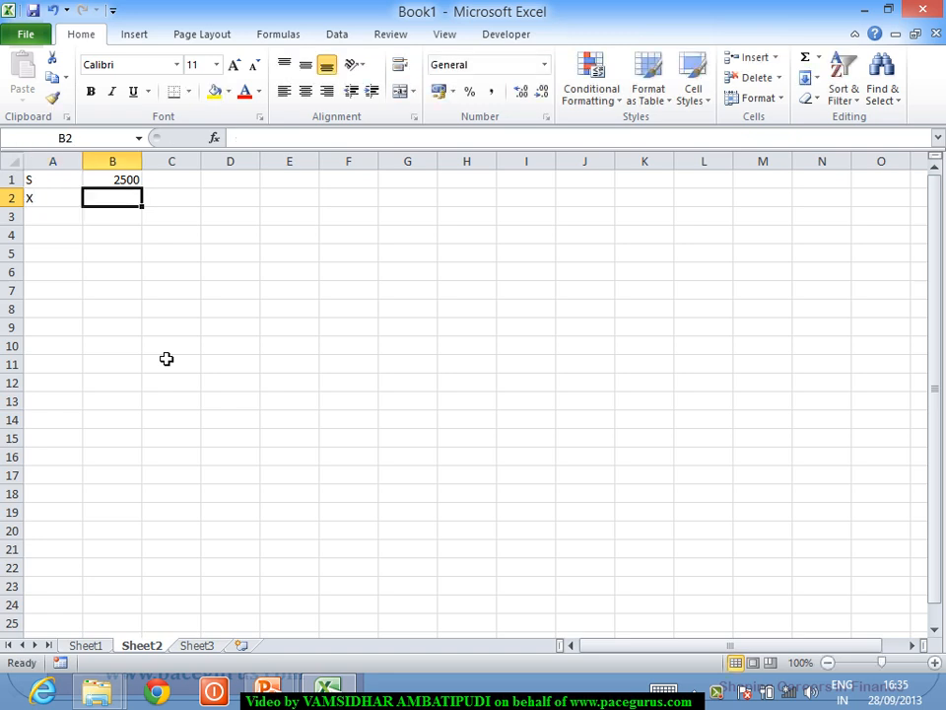
type("2550")
left_click(113, 214)
type("8")
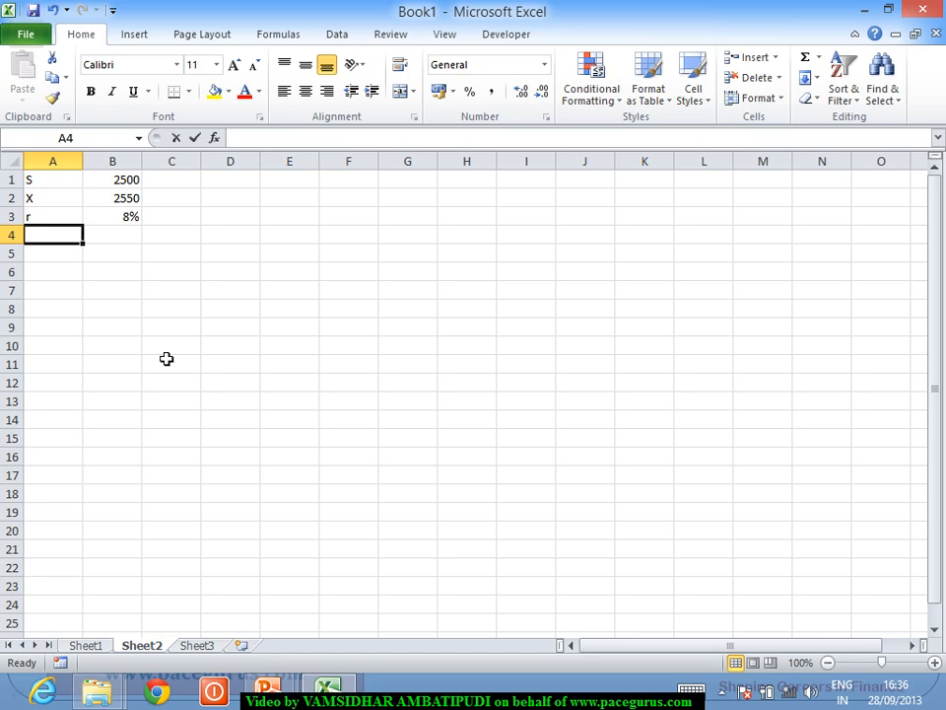
Enter r 8%, Sigma 25% and T 0.25 in rows 3–5, then select the cell for d1
type("Sigma")
left_click(112, 234)
type("25")
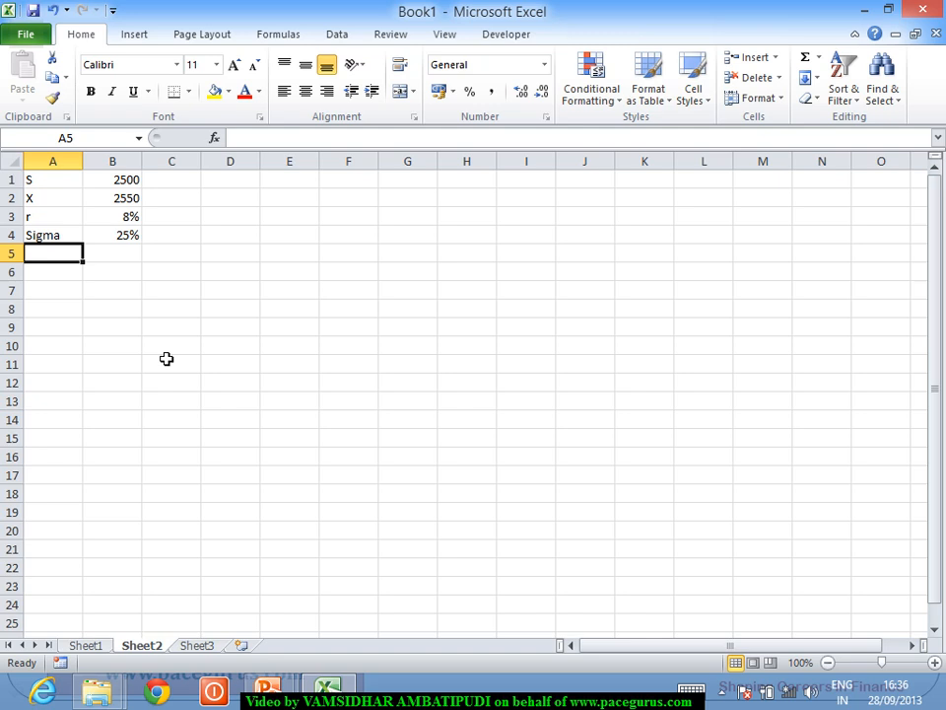
type("T")
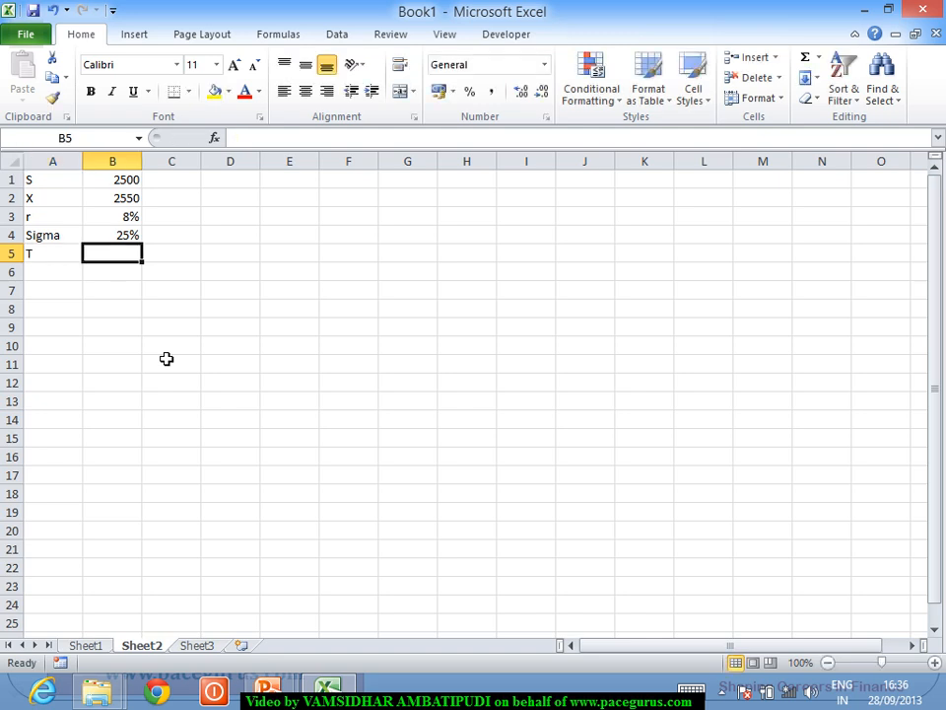
type("0")
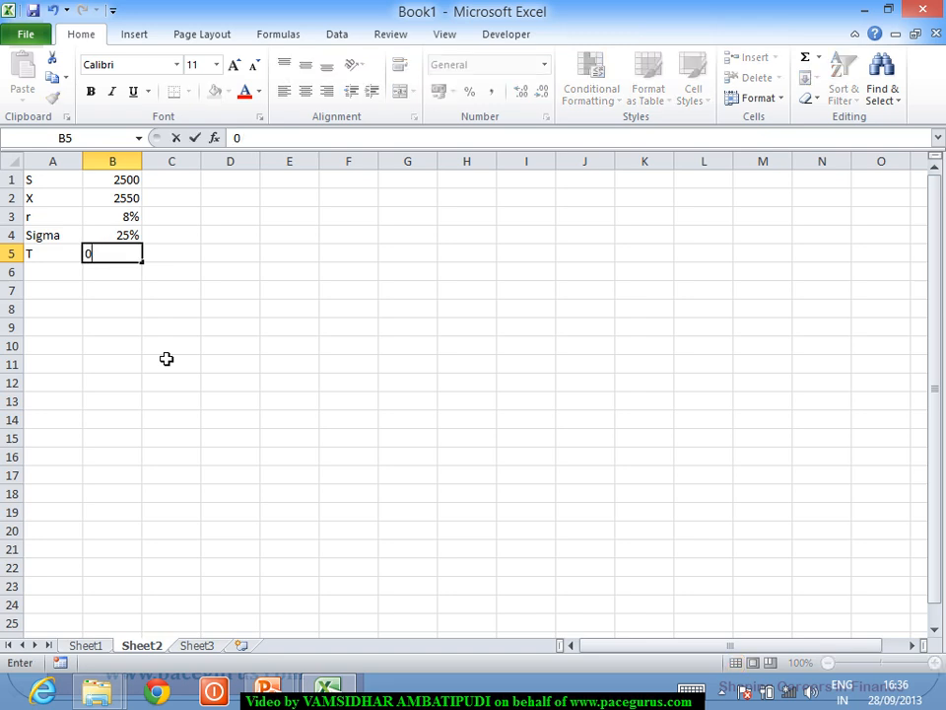
type(".25")
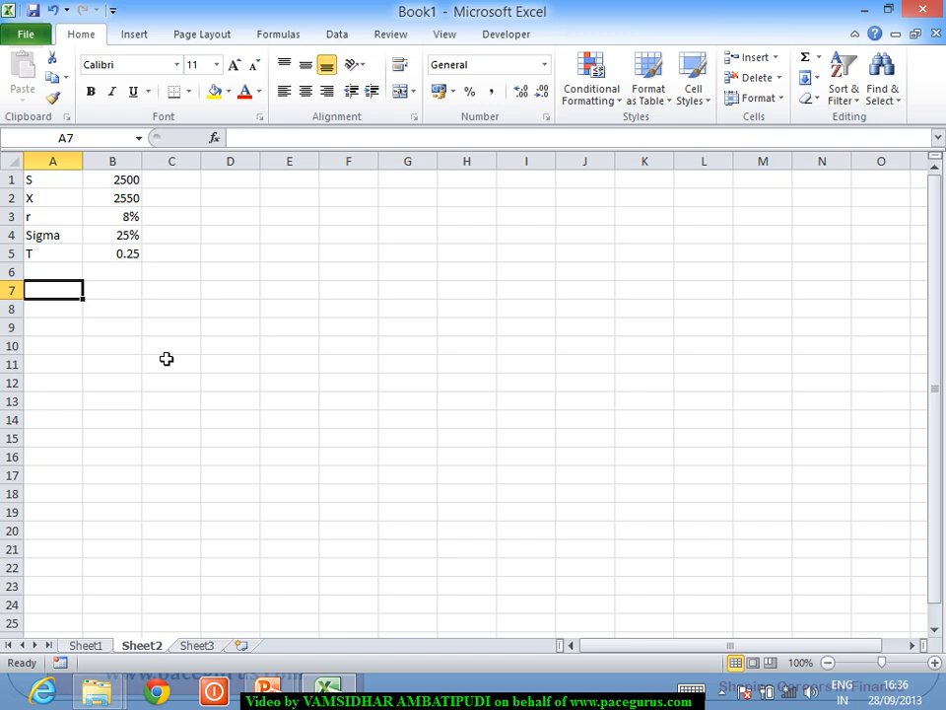
left_click(110, 288)
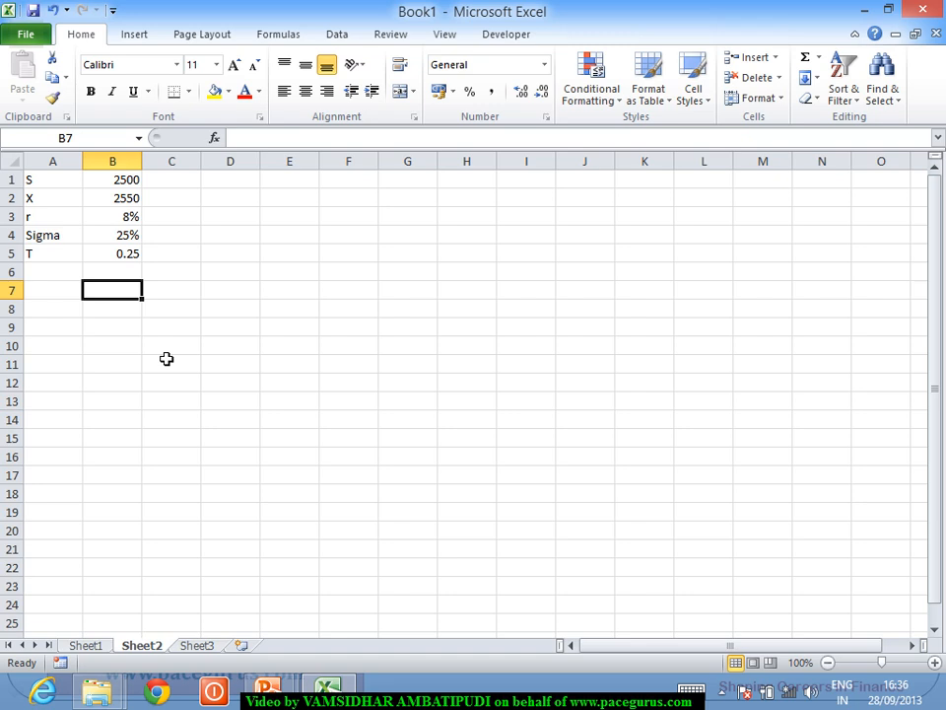
Label d1 and d2, and build the d1 numerator LN(B1/B2)+(B3+B4^2/2)*B5 in C7
type("d1")
left_click(112, 308)
type("d2")
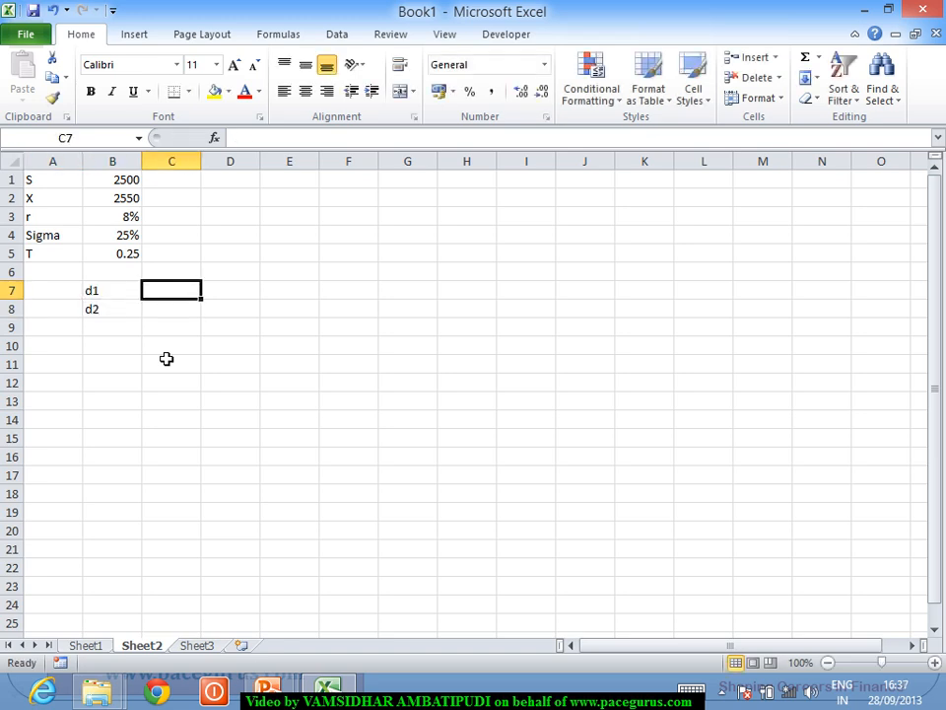
type("=l")
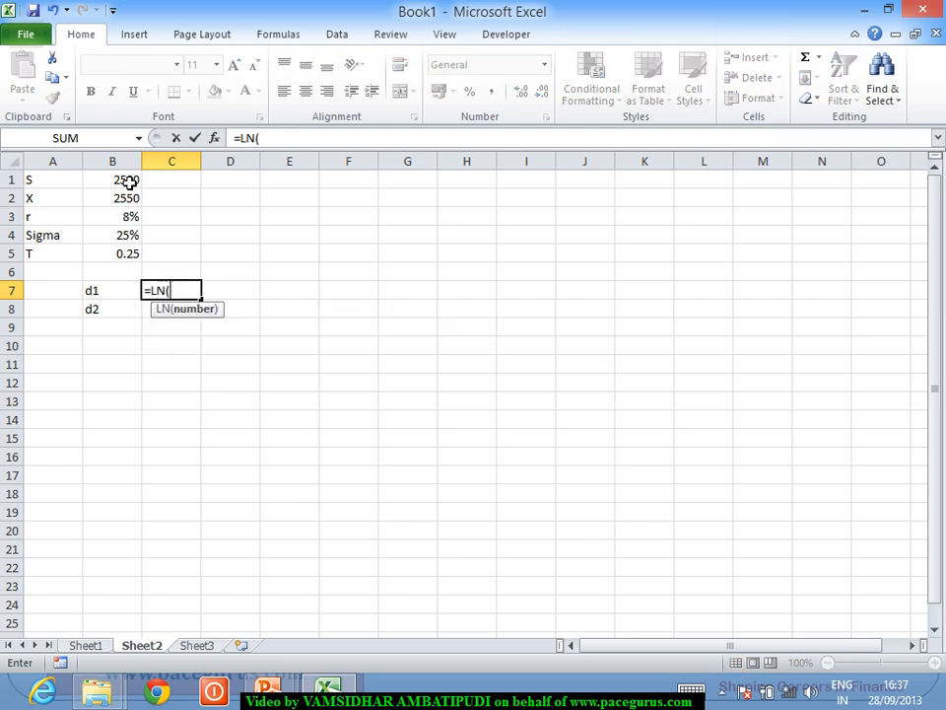
type("B1/B2)")
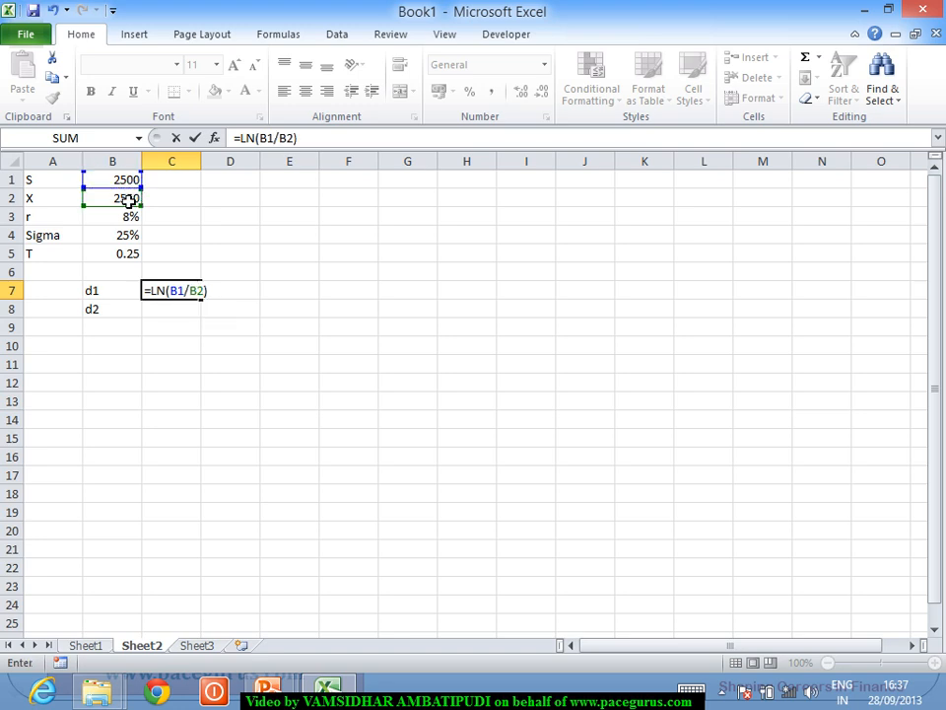
type("+(")
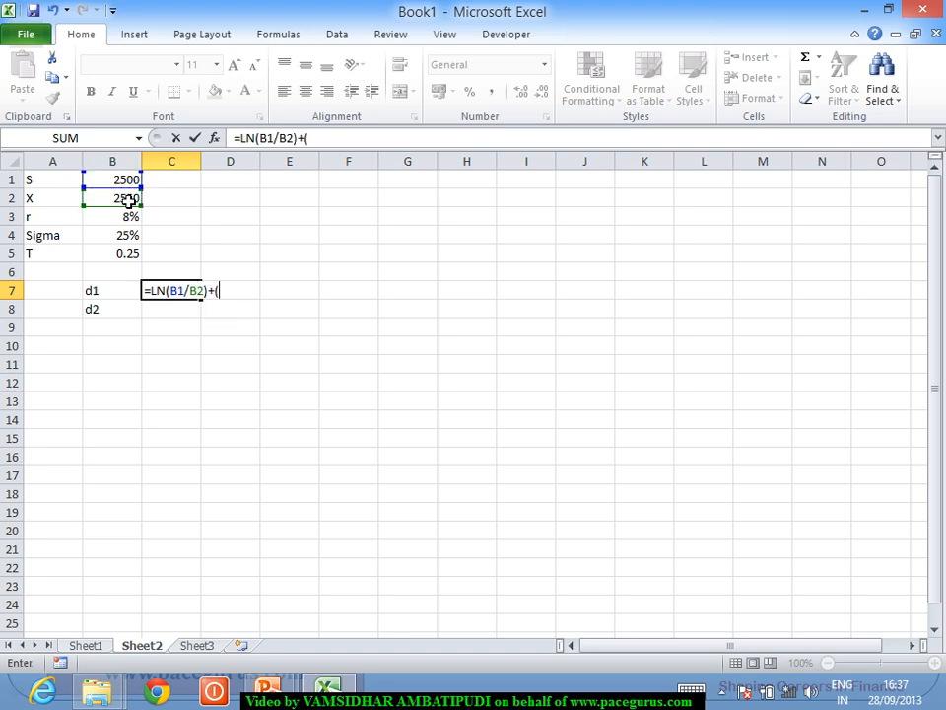
left_click(112, 214)
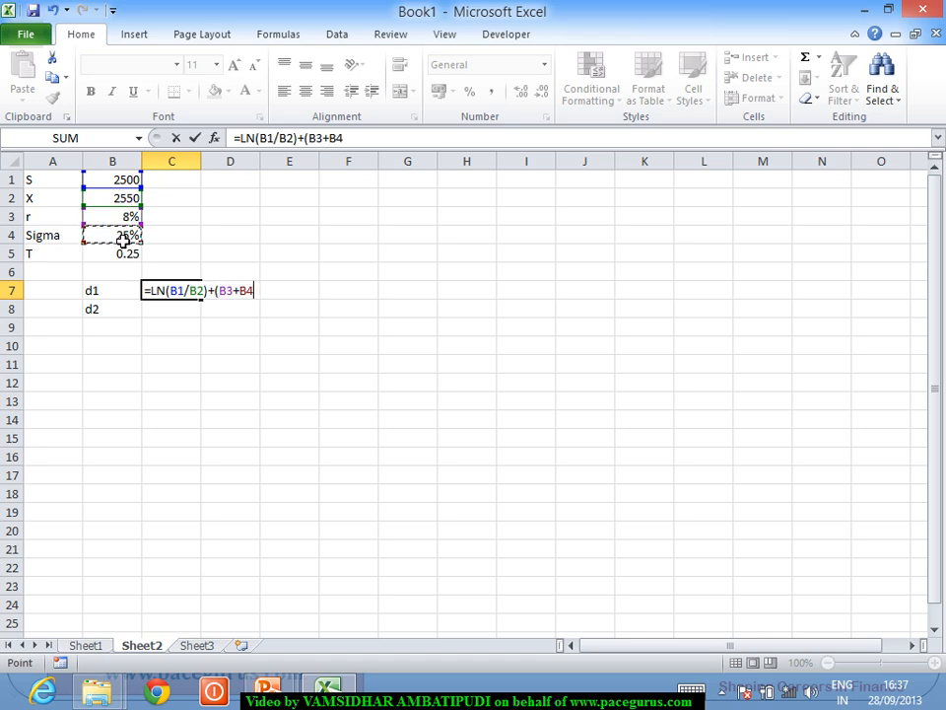
type("^2/2")
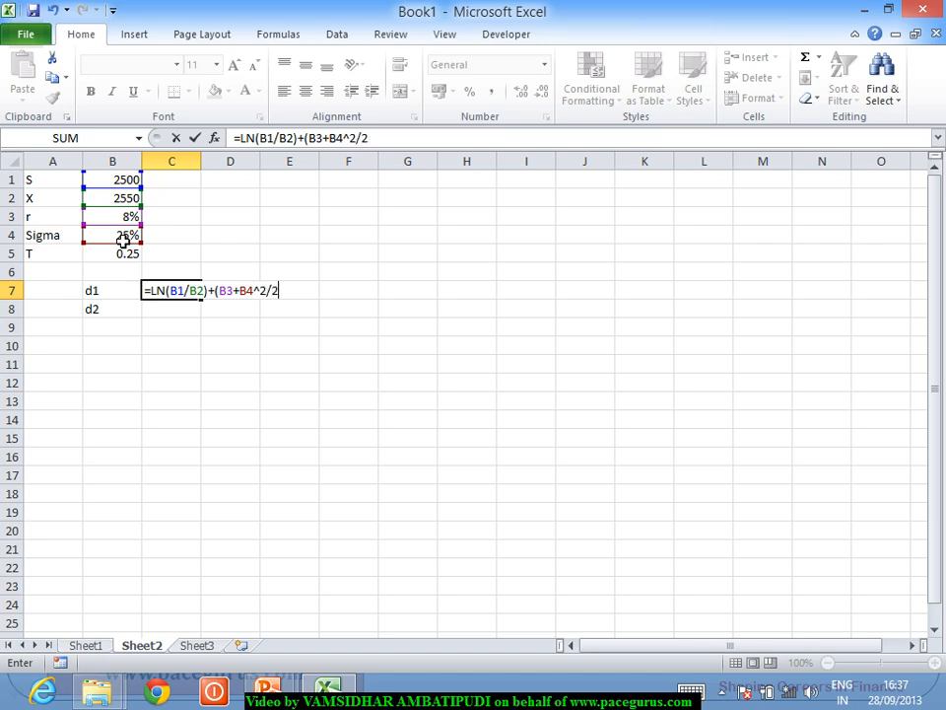
type("*")
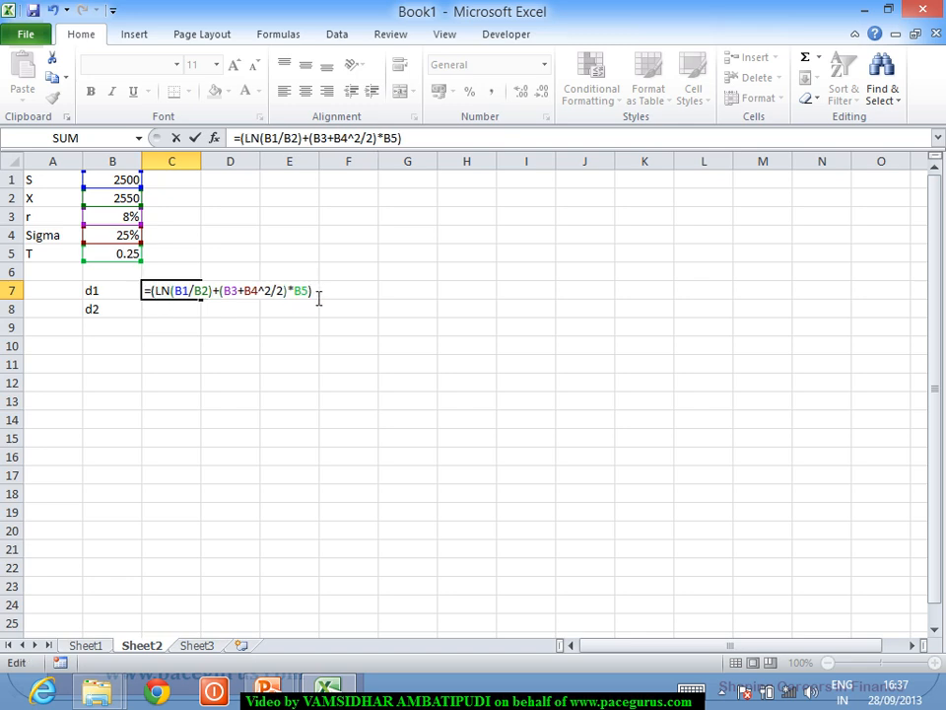
Complete d1 with denominator B4*SQRT(B5) and commit, giving 0.064079
type("/")
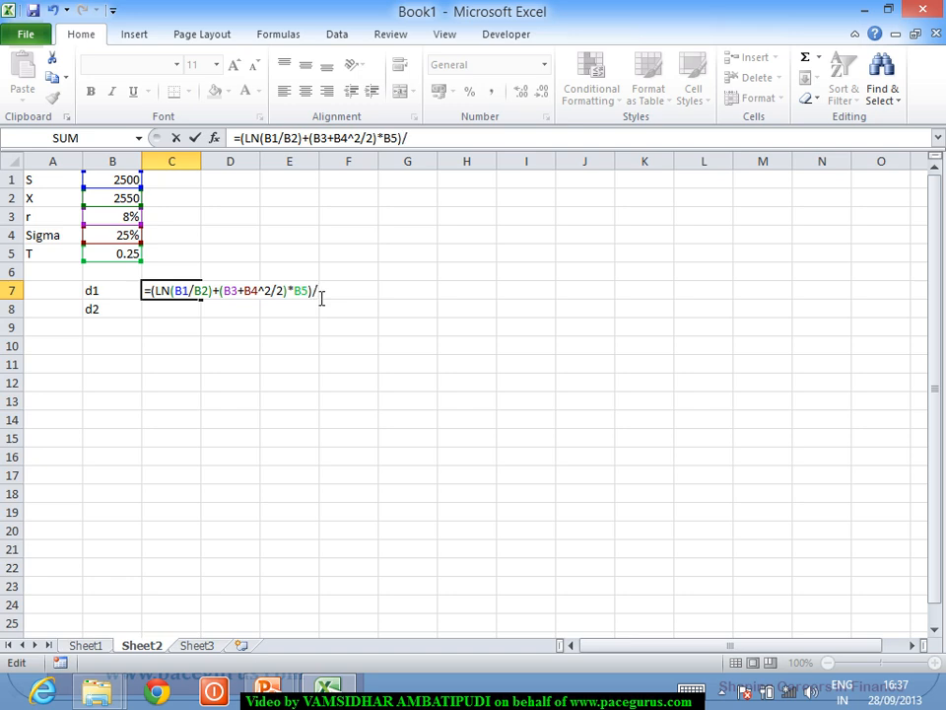
type("(")
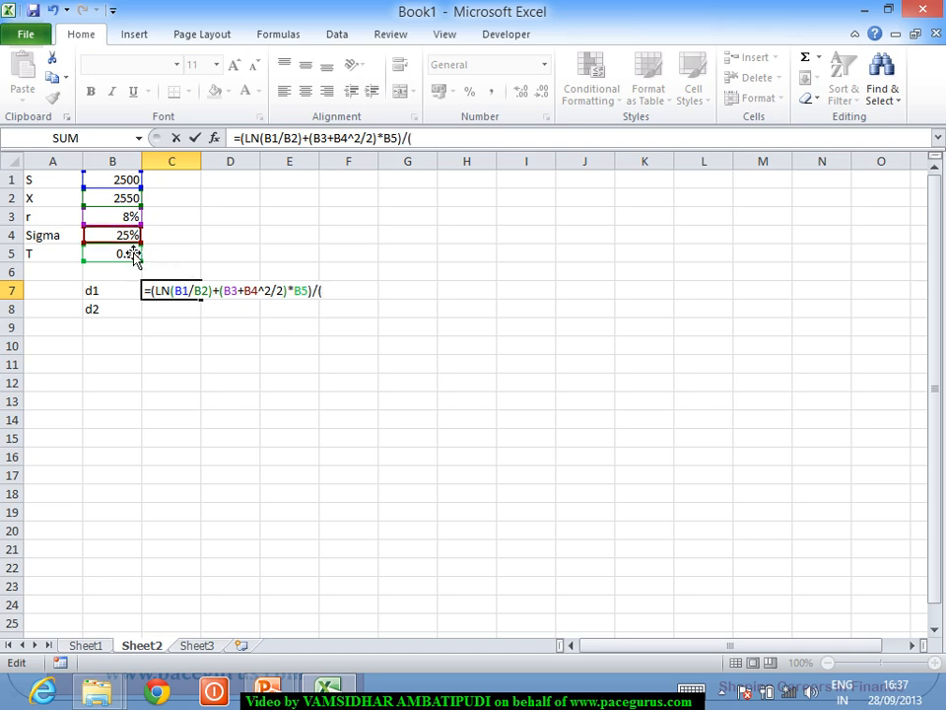
left_click(112, 235)
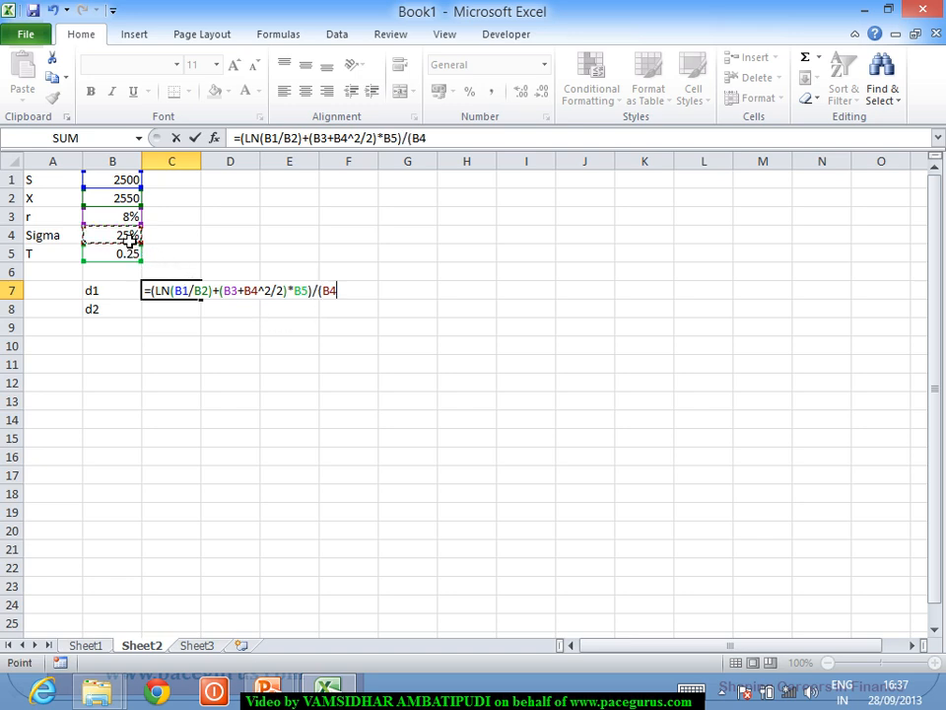
type("*SQRT(")
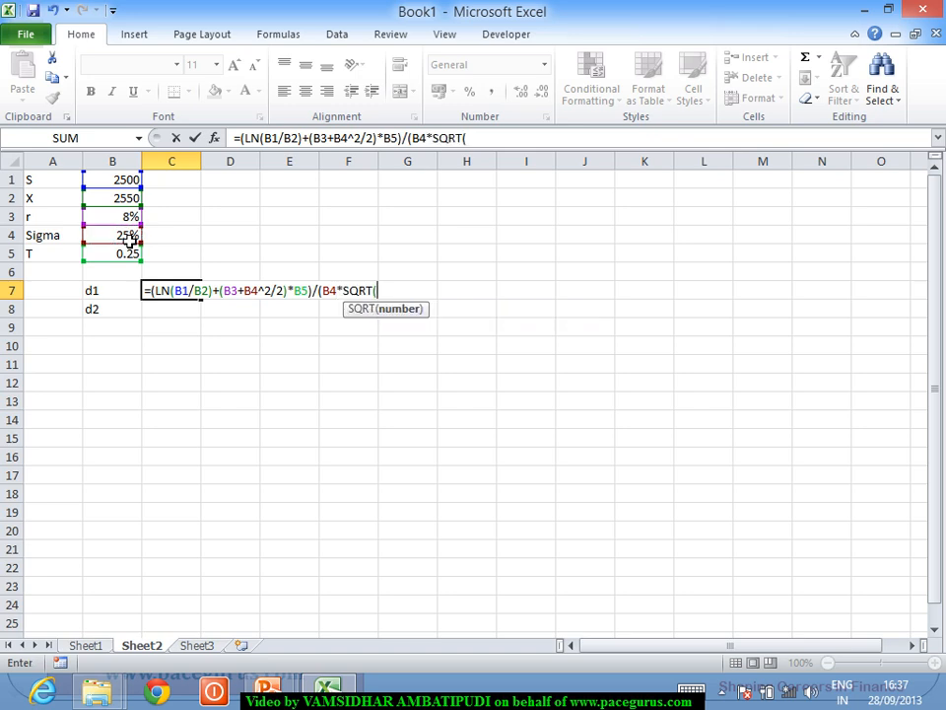
left_click(110, 252)
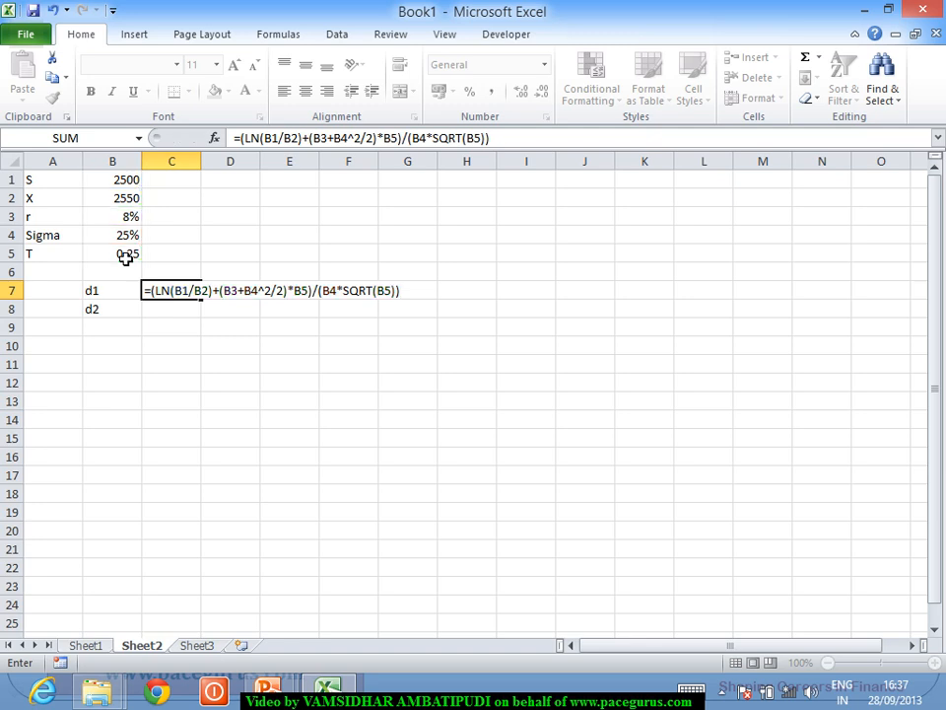
key("Return")
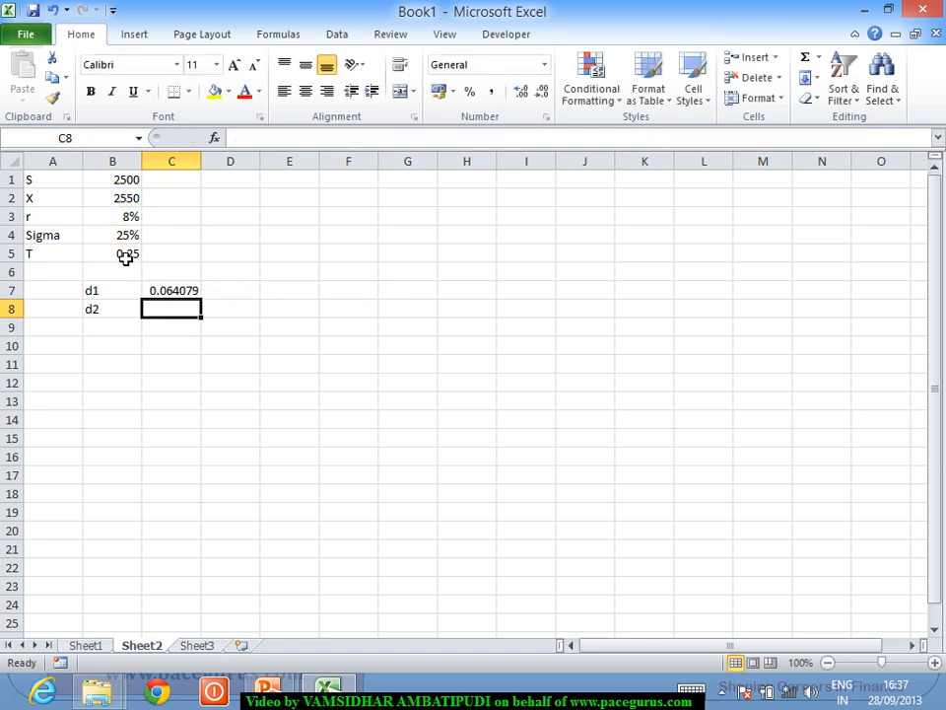
Compute d2 in C8 as =C7-B4*SQRT(B5), giving -0.06092
type("=C7")
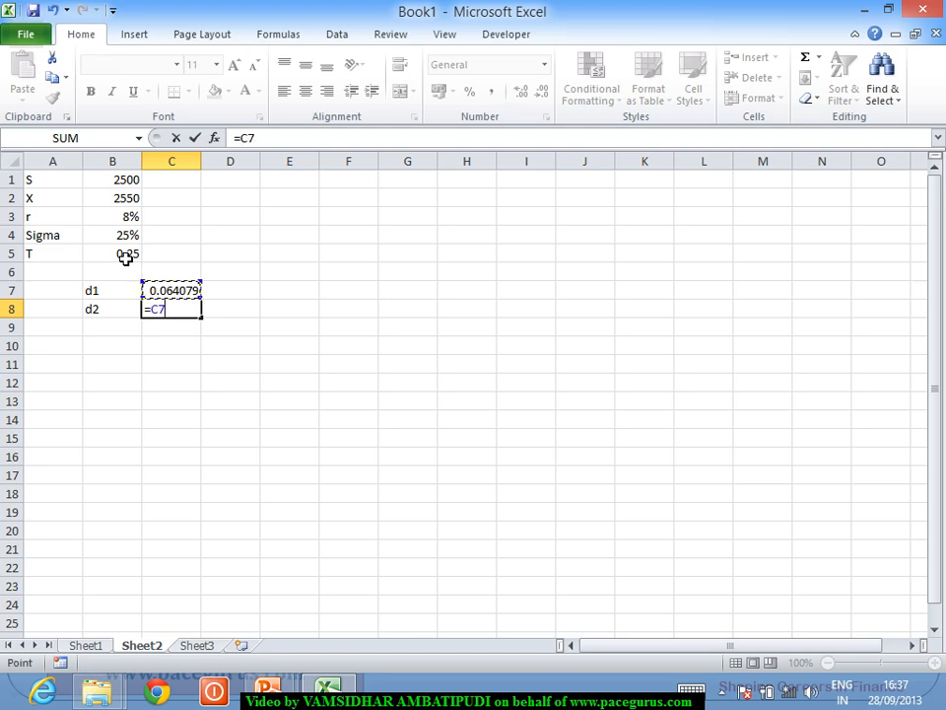
type("-")
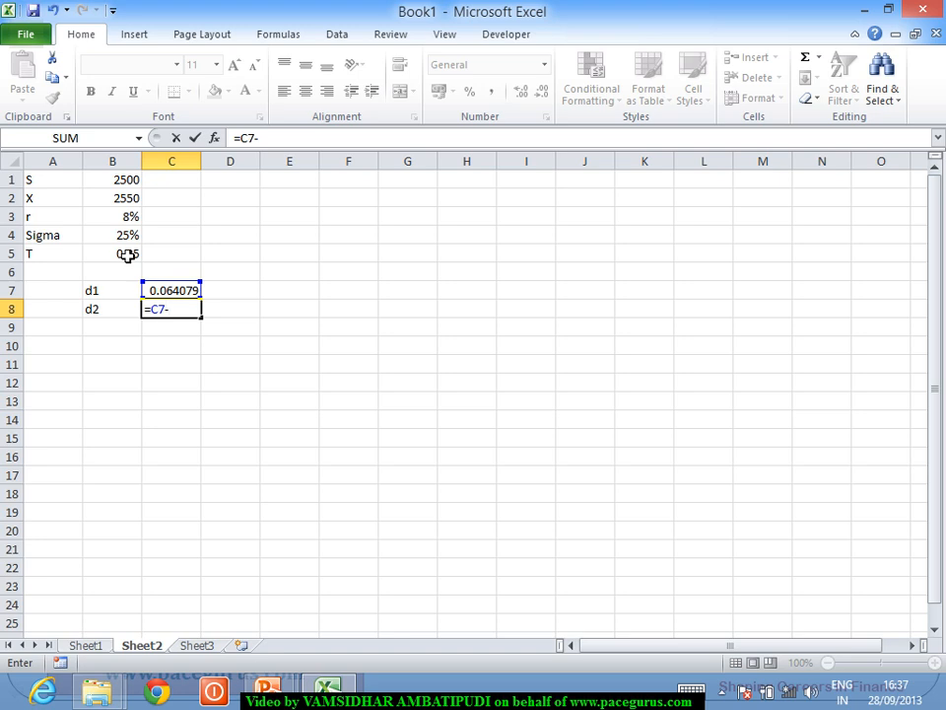
type("B4*s")
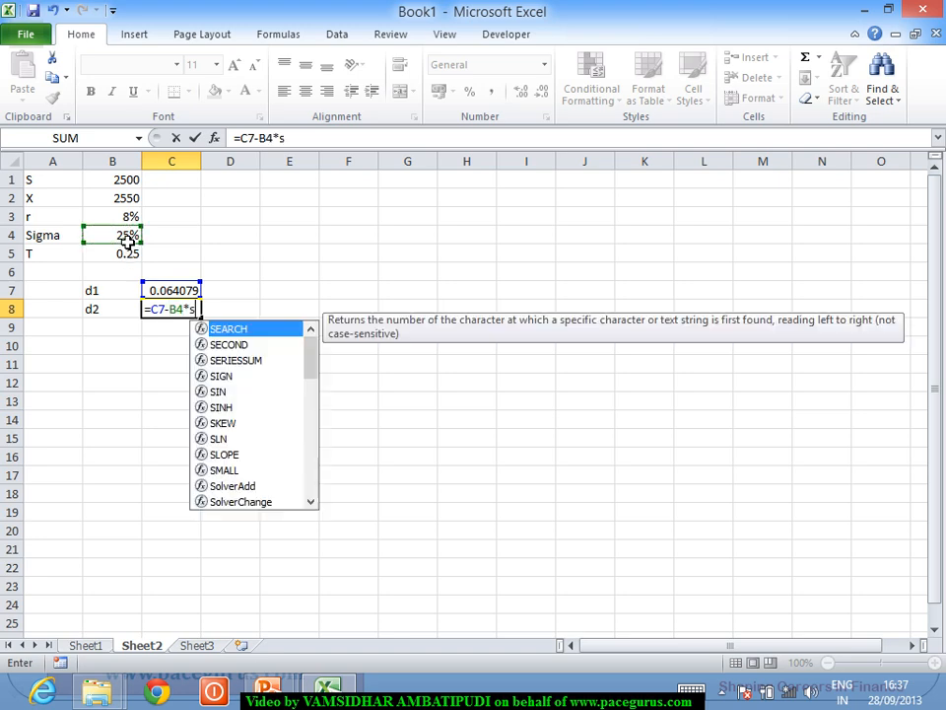
type("QRT(")
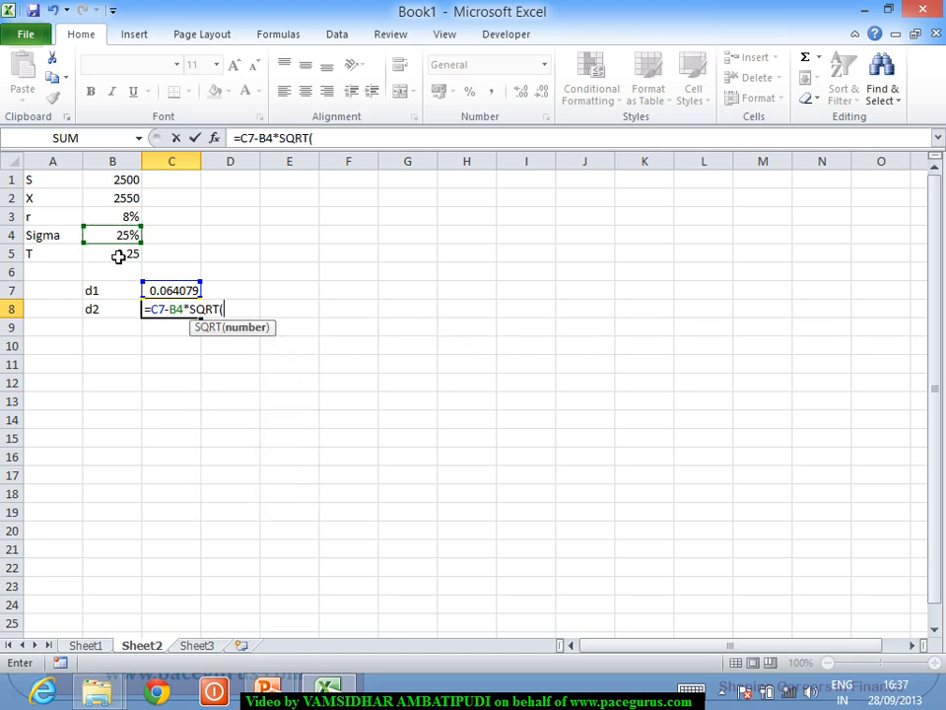
left_click(112, 254)
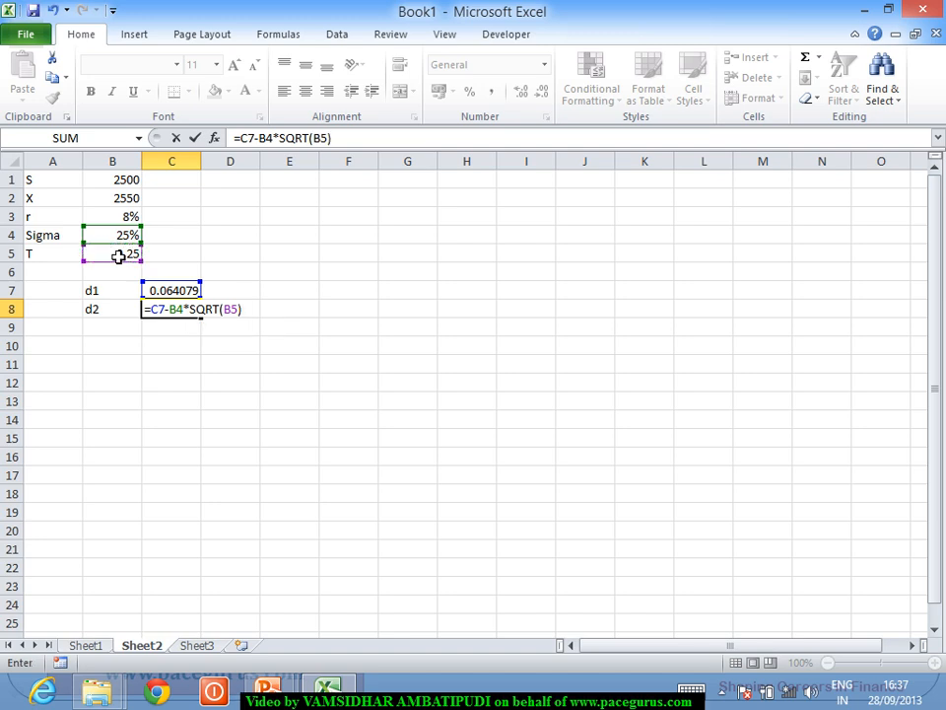
key("Return")
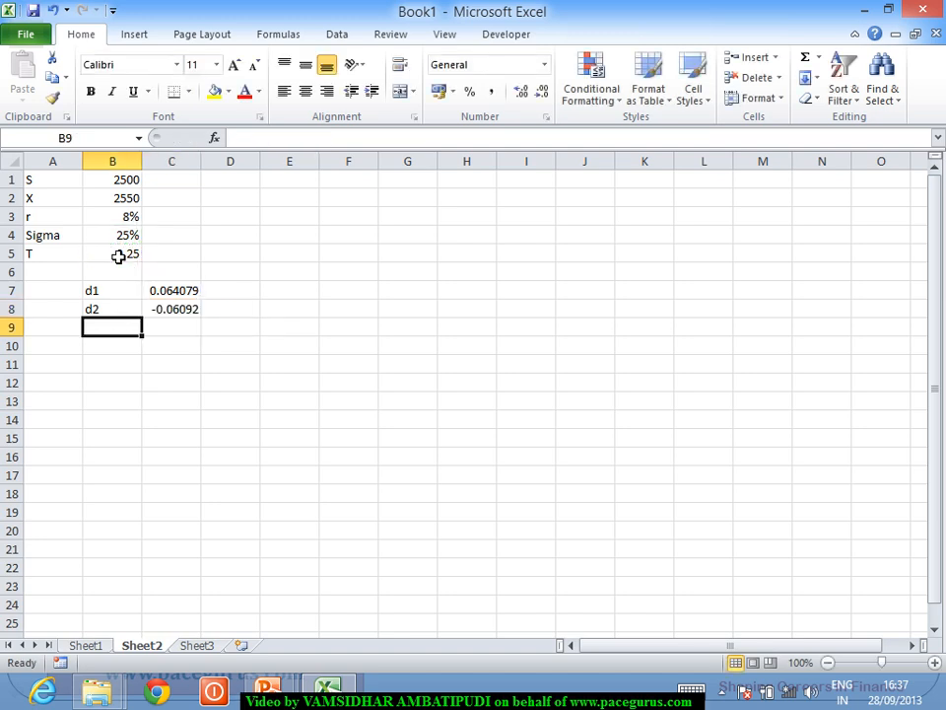
Label N(d1) and N(d2) in B9:B10 and start a formula in C9
type("N")
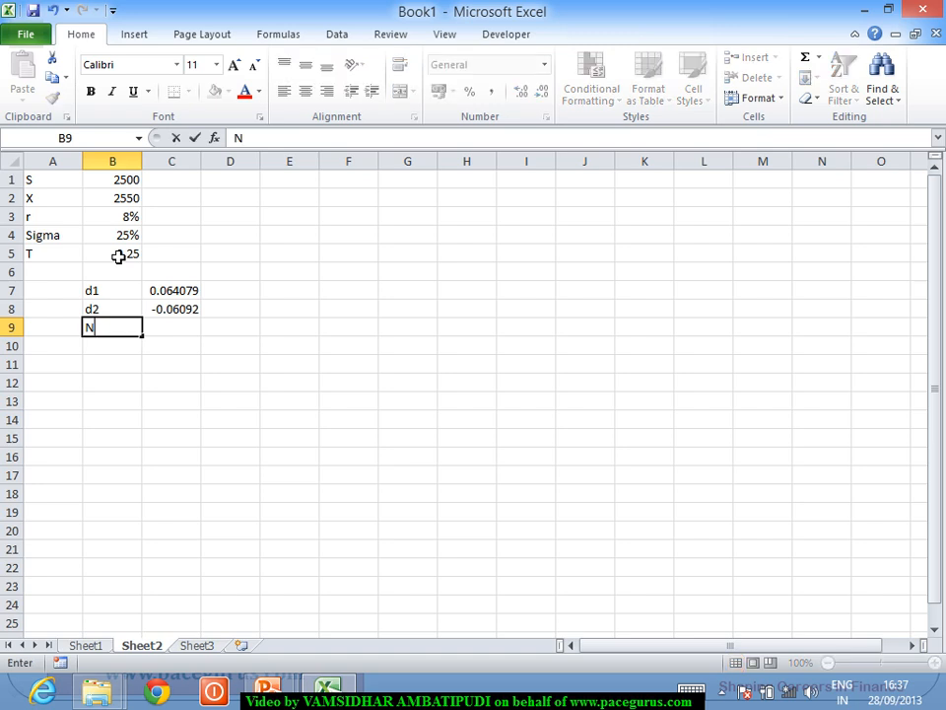
type("(d1)")
left_click(112, 345)
type("N(d2)")
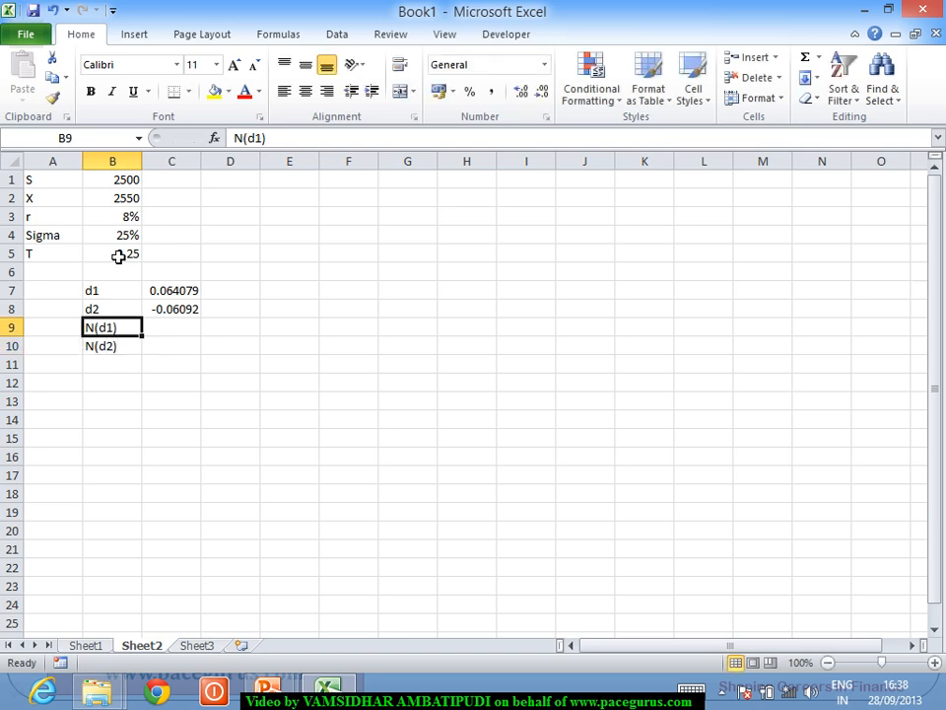
left_click(169, 327)
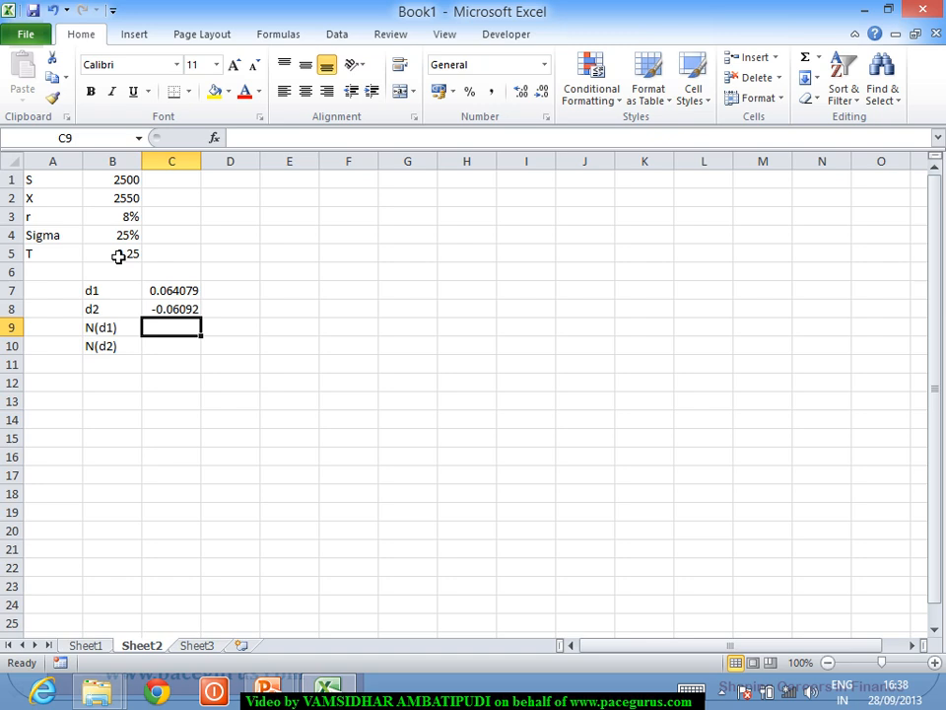
type("=")
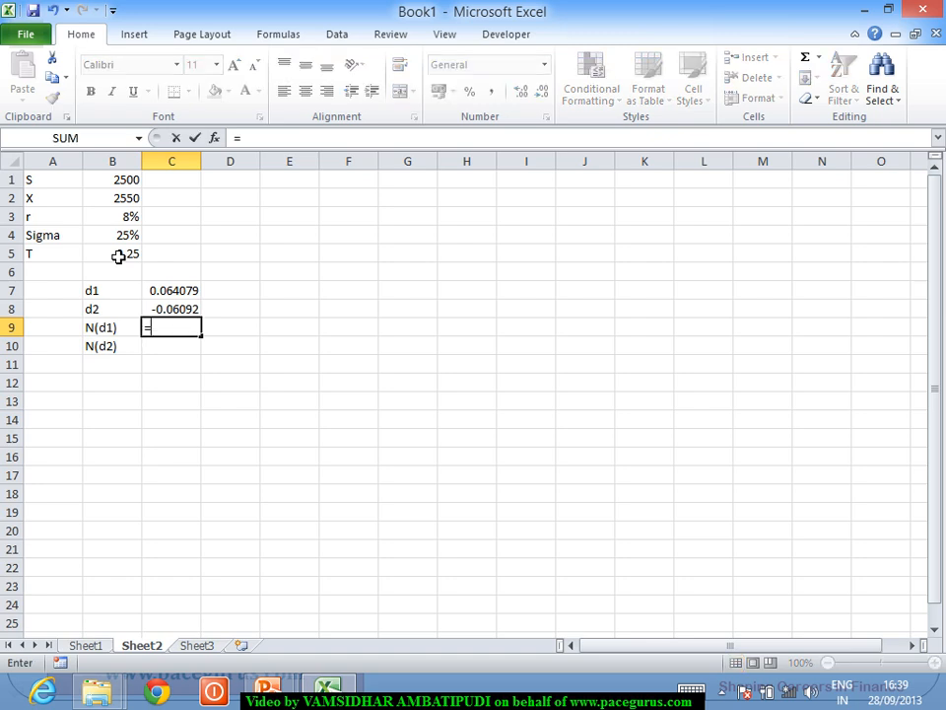
Compute N(d1)=NORMSDIST(C7) as 0.525546 and N(d2)=NORMSDIST(C8) as 0.475711, and label row c
type("n")
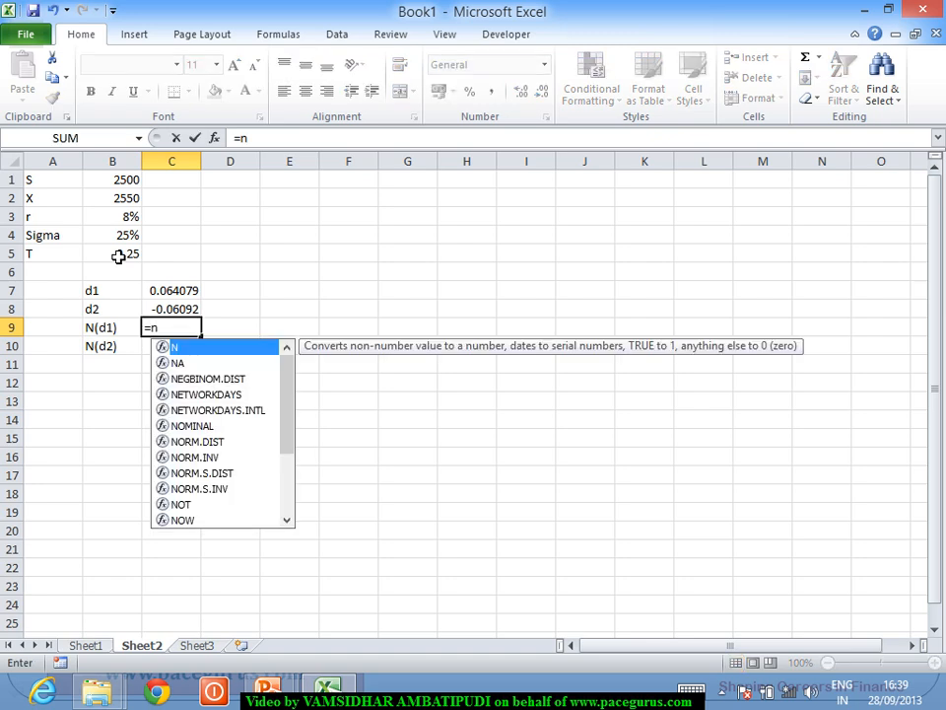
type("orm")
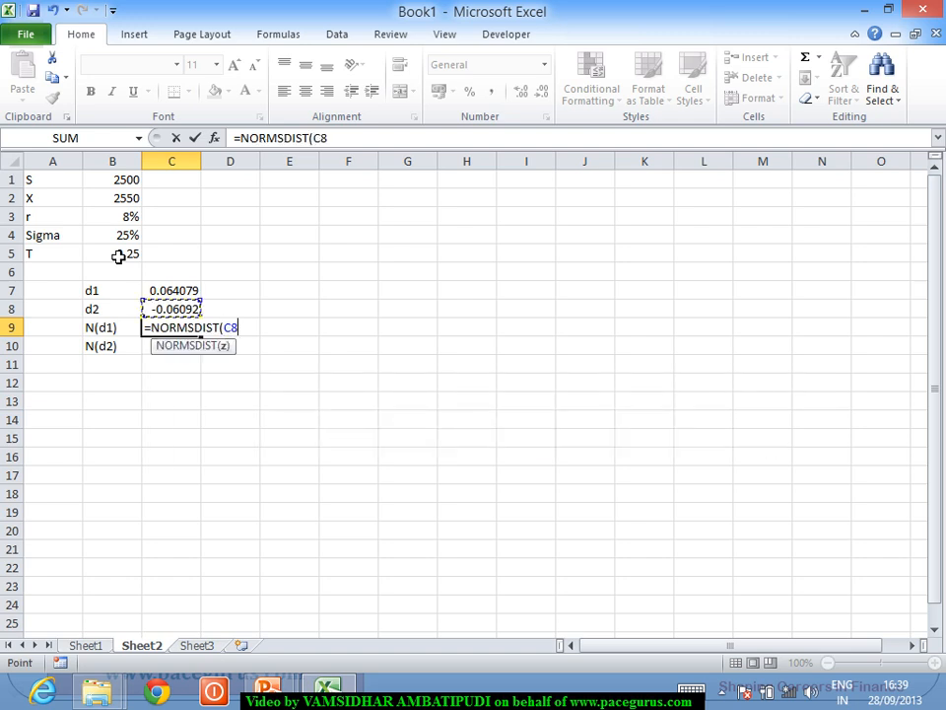
left_click(172, 290)
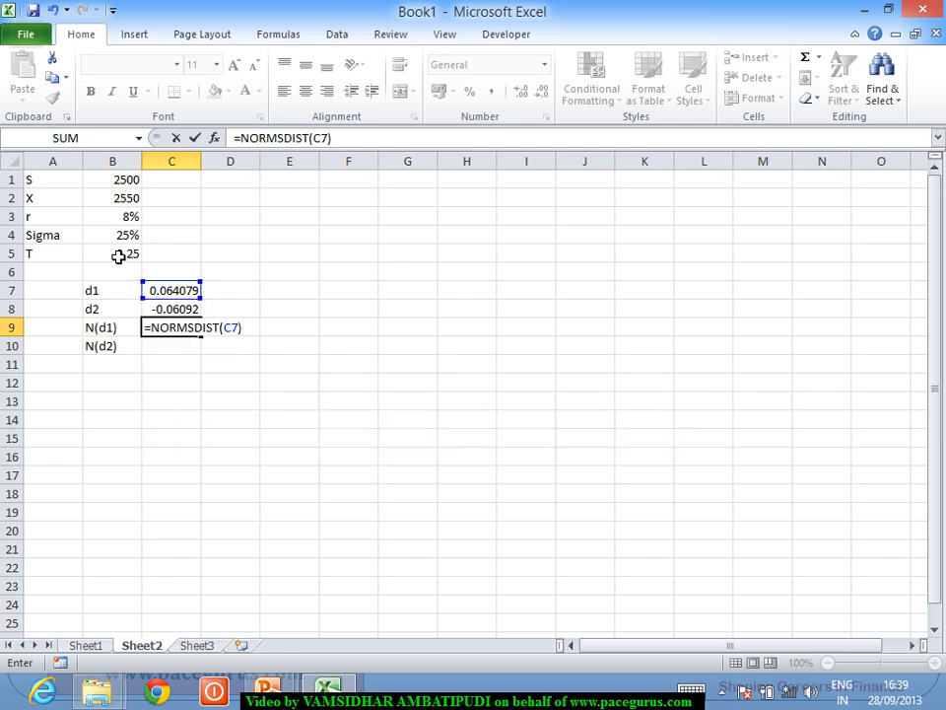
key("Return")
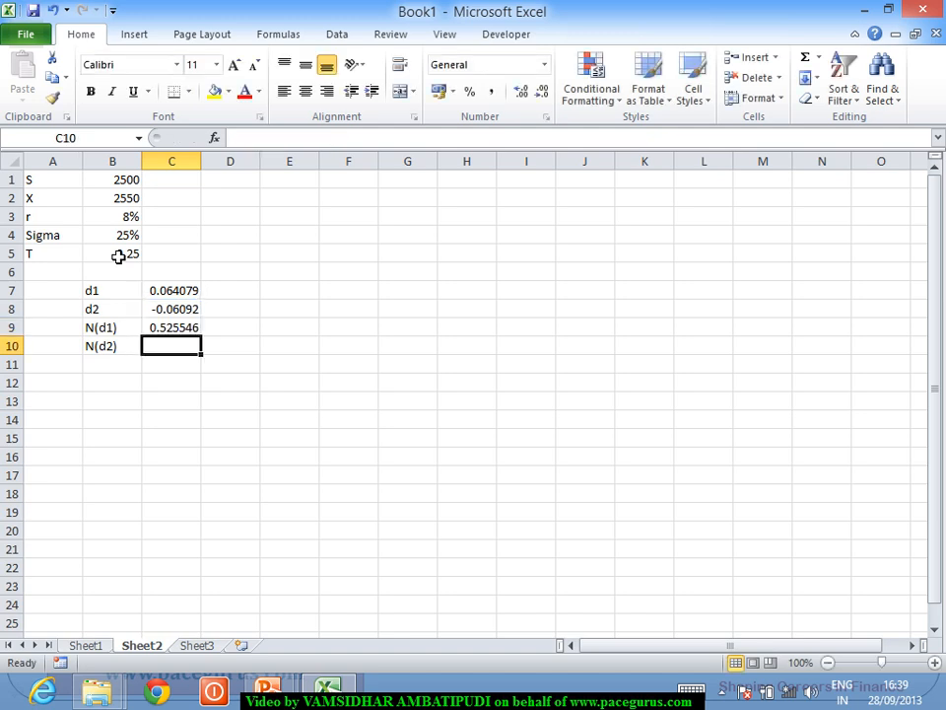
type("=norm")
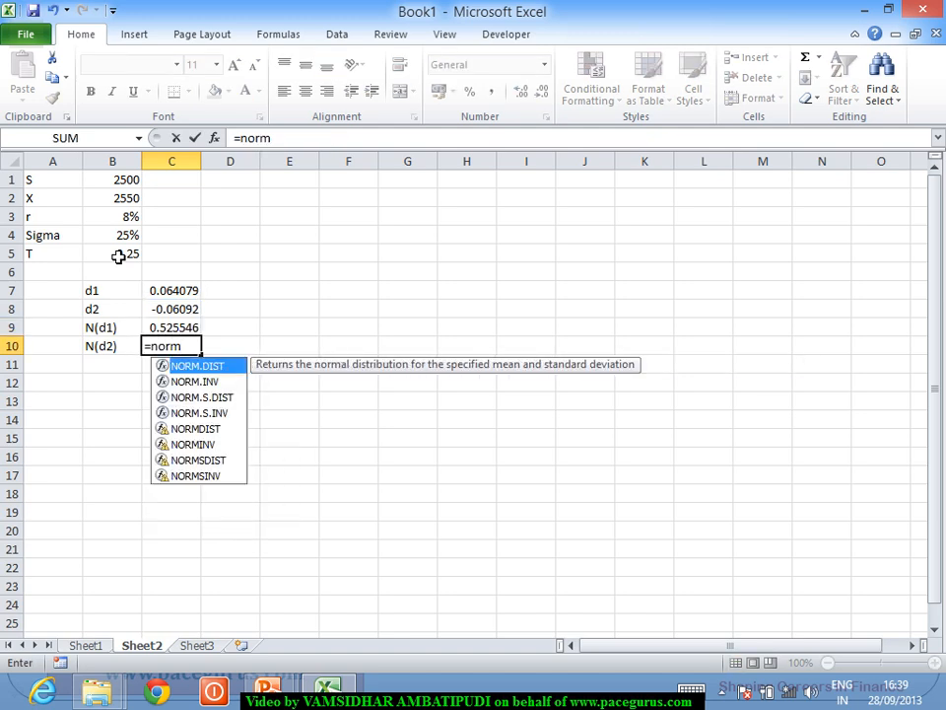
type("sd")
left_click(112, 365)
type("c")
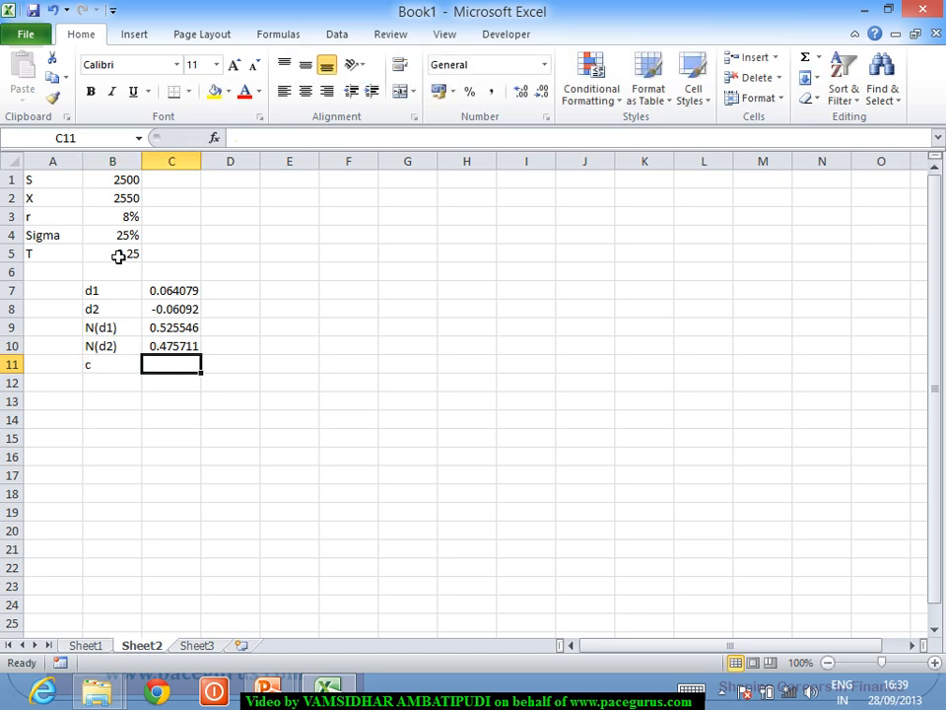
Start the call price in C11 with B1*C9 minus the strike X
type("=")
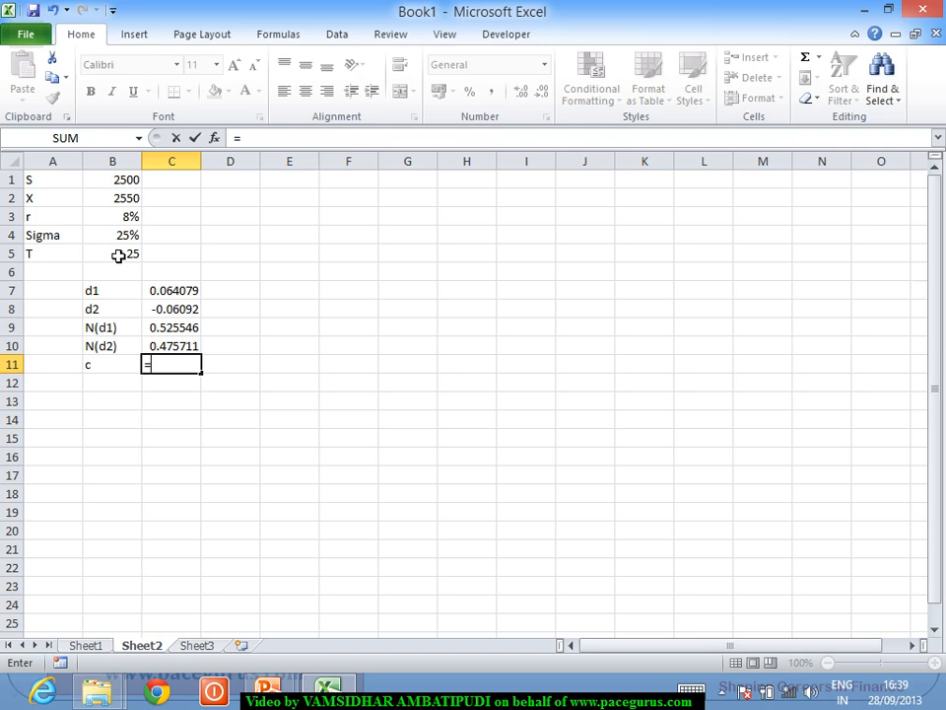
left_click(110, 180)
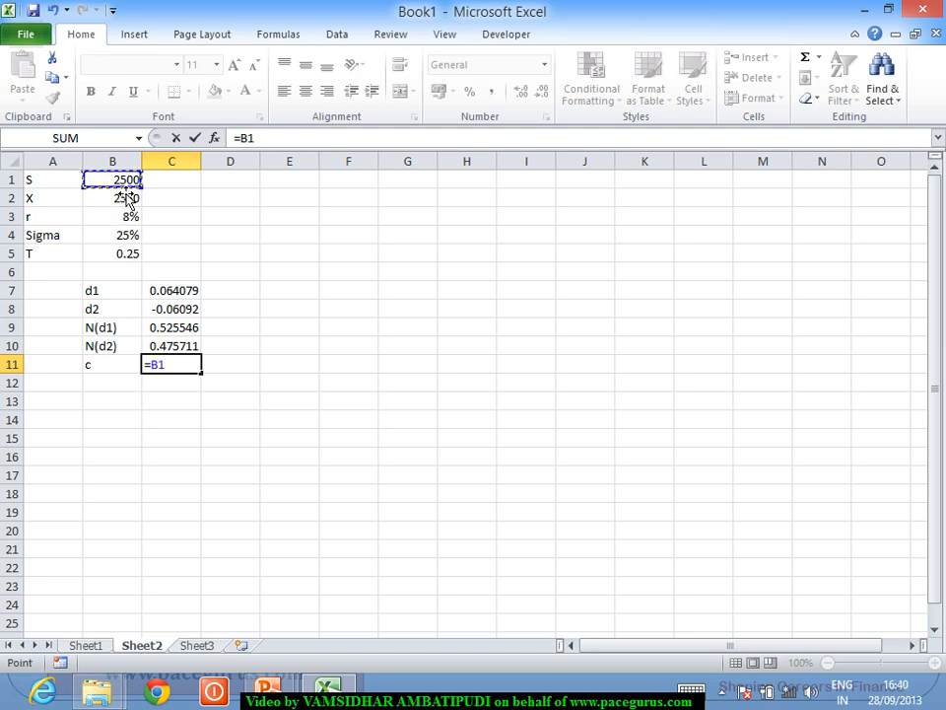
type("*")
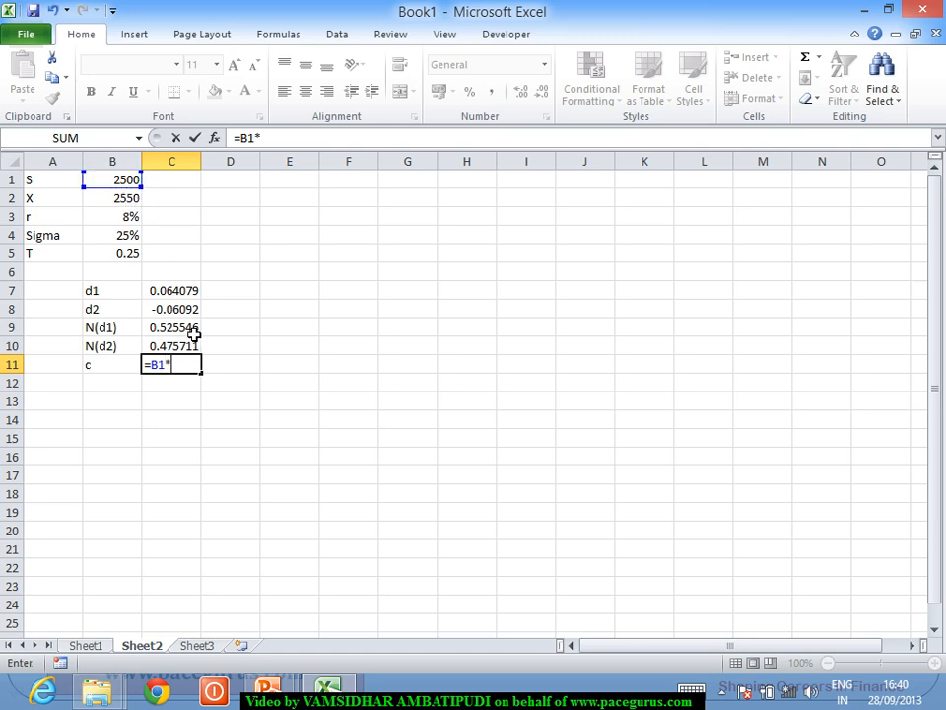
left_click(172, 328)
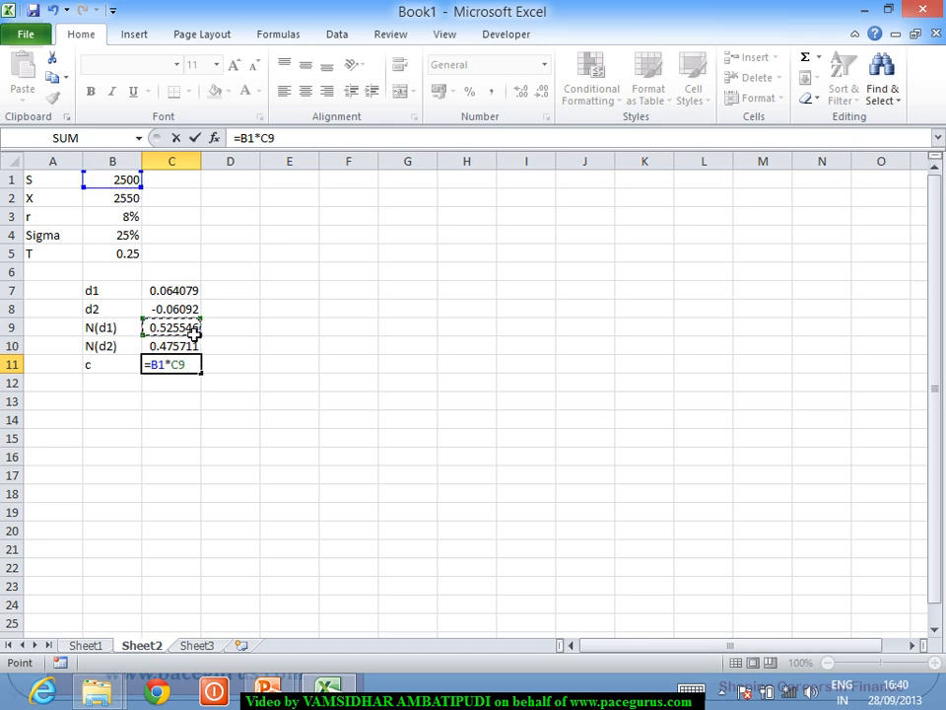
type("-")
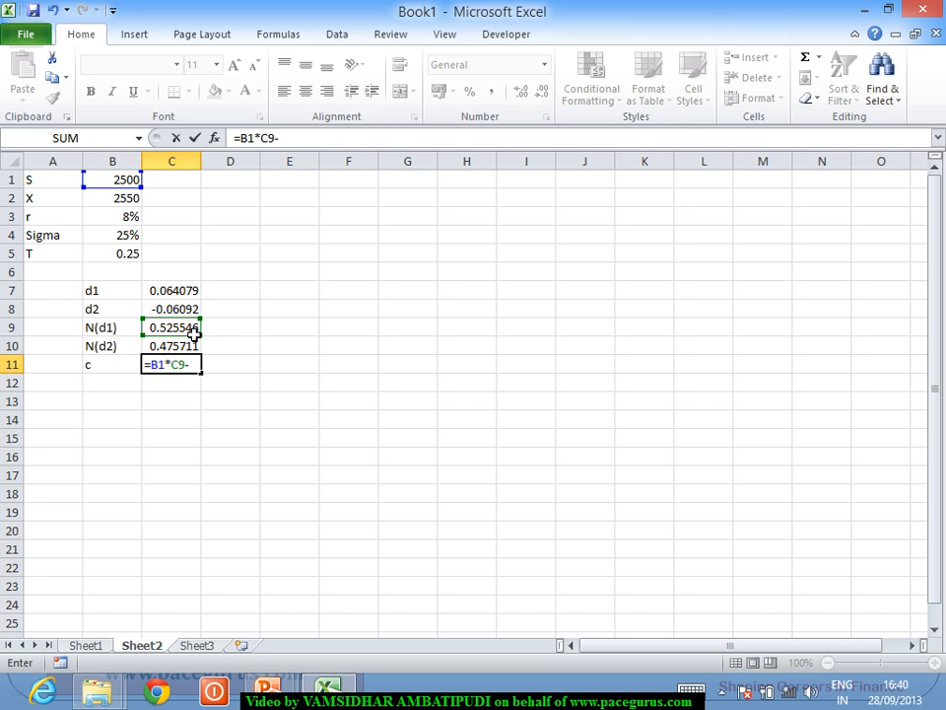
mouse_move(142, 272)
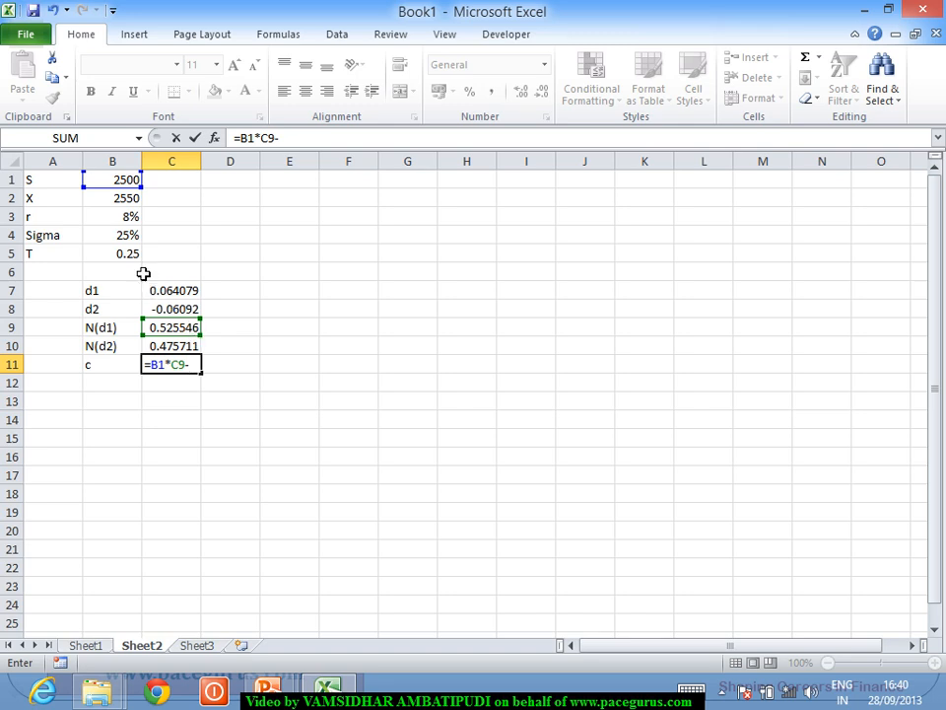
left_click(110, 197)
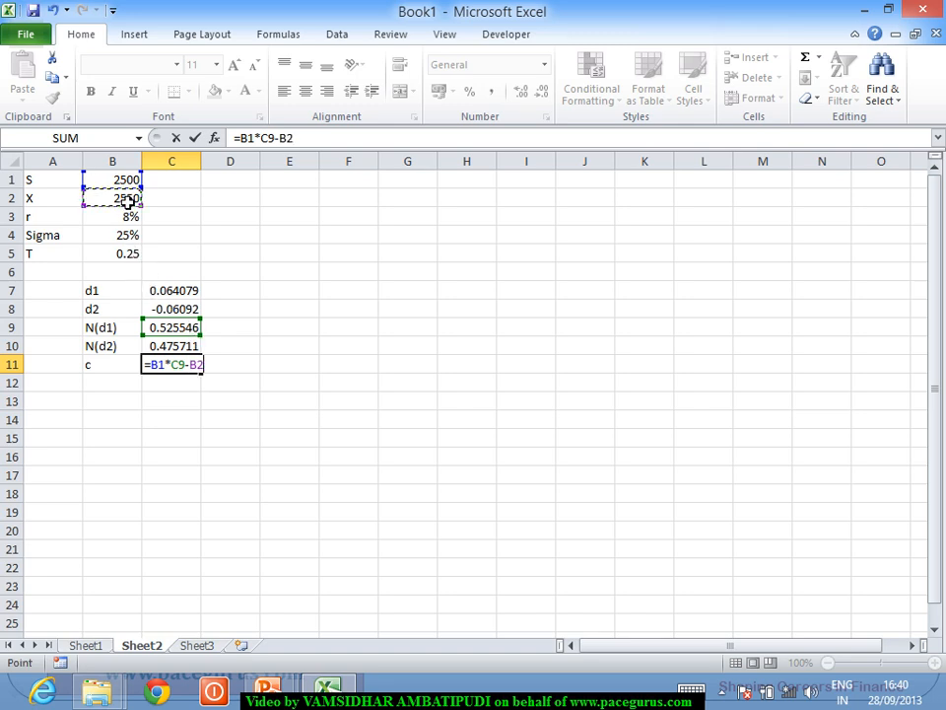
Discount X by EXP(B3*B5), multiply by N(d2) and commit c = 124.8229
type("/EXP(B3*")
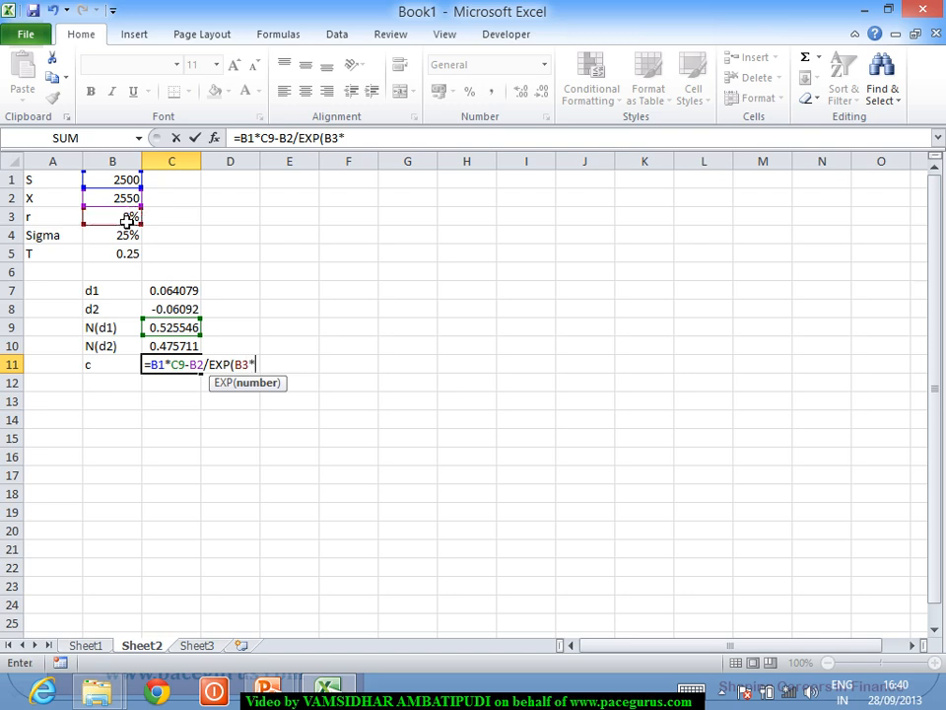
left_click(110, 252)
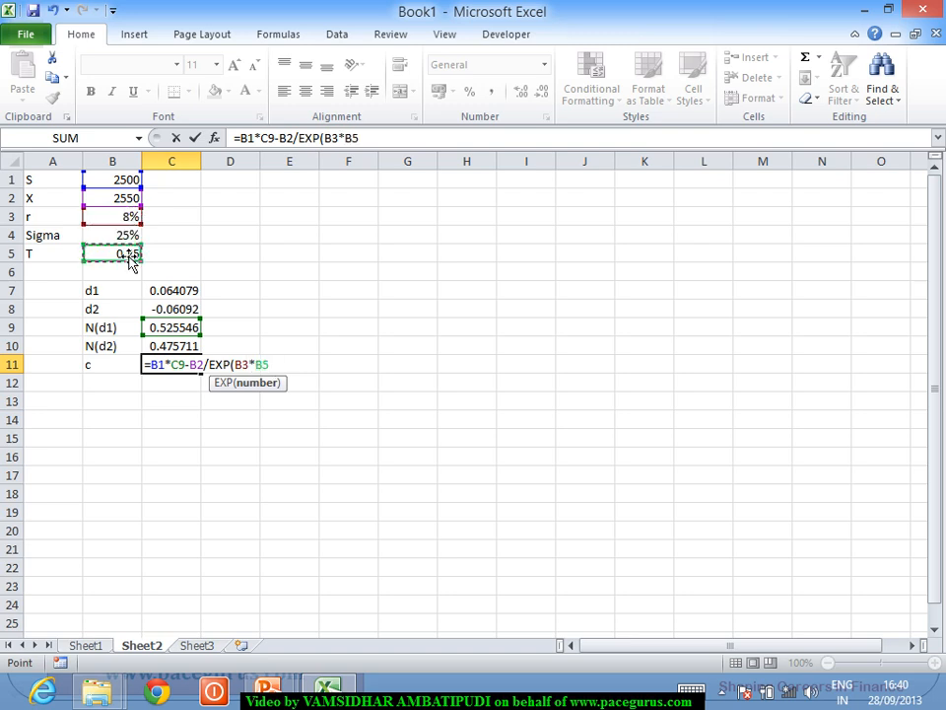
type(")*")
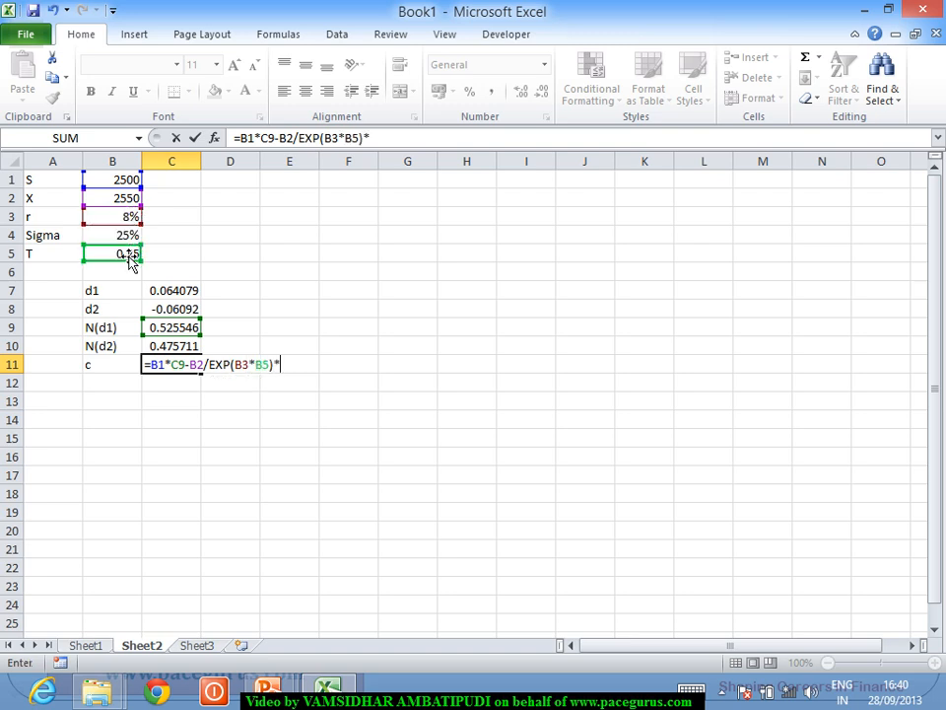
left_click(172, 347)
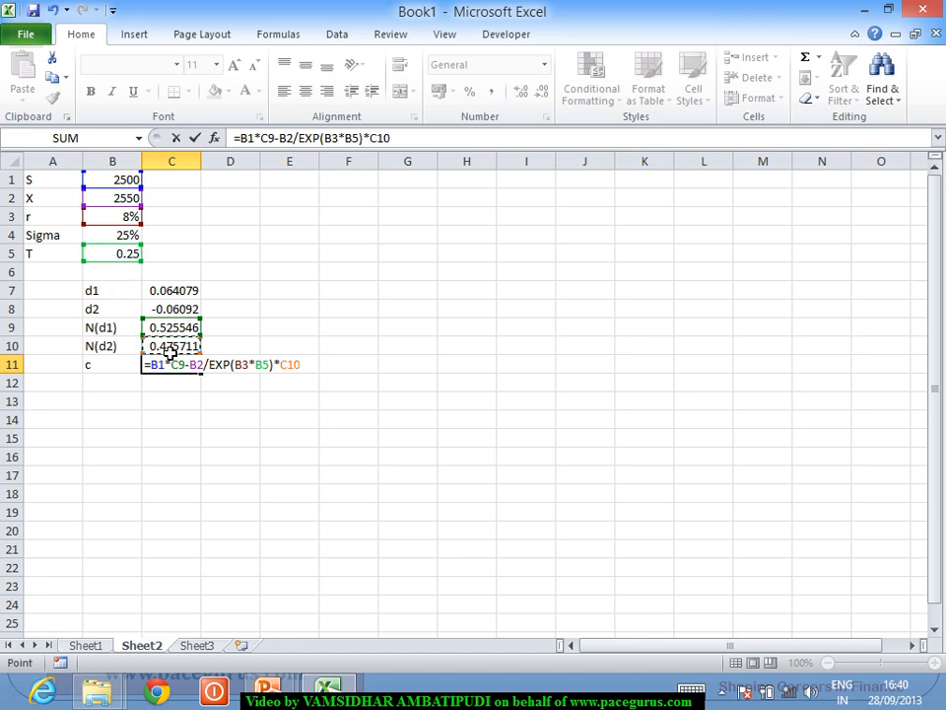
key("Return")
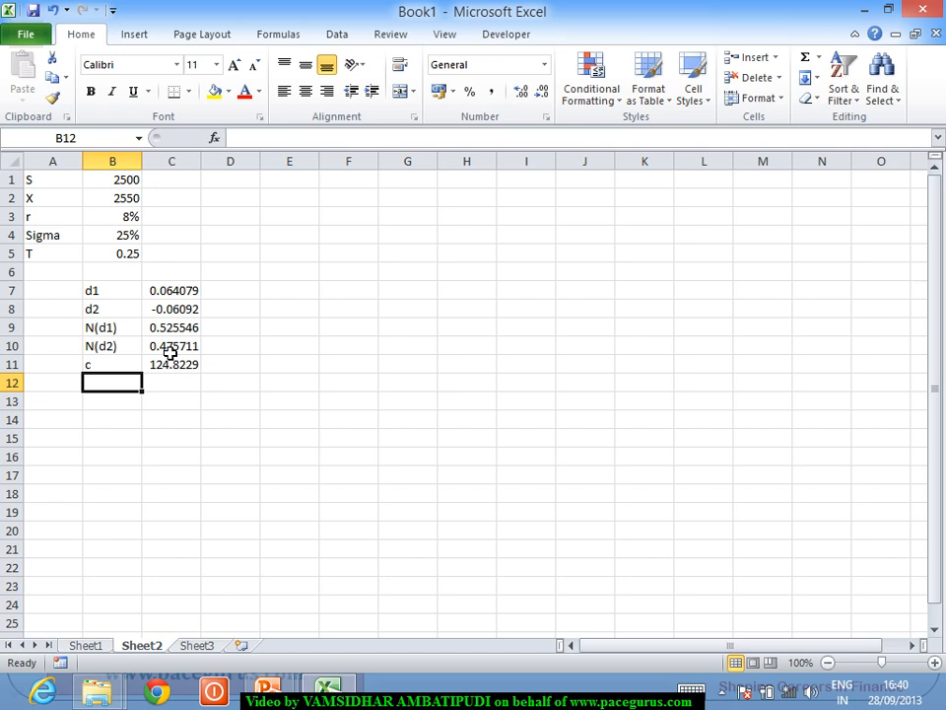
mouse_move(58, 203)
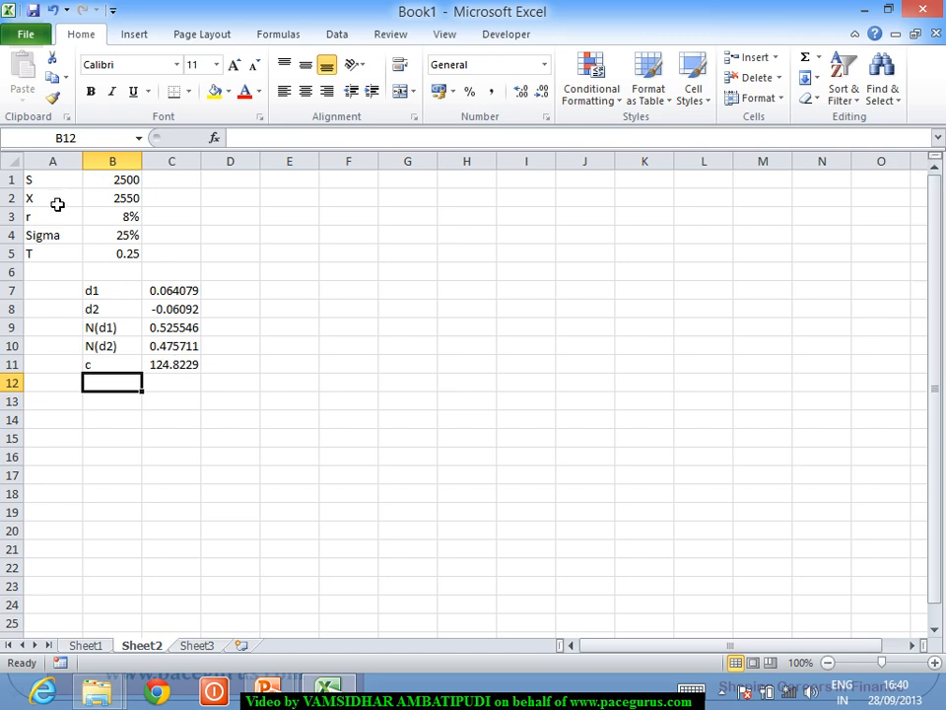
left_click(51, 177)
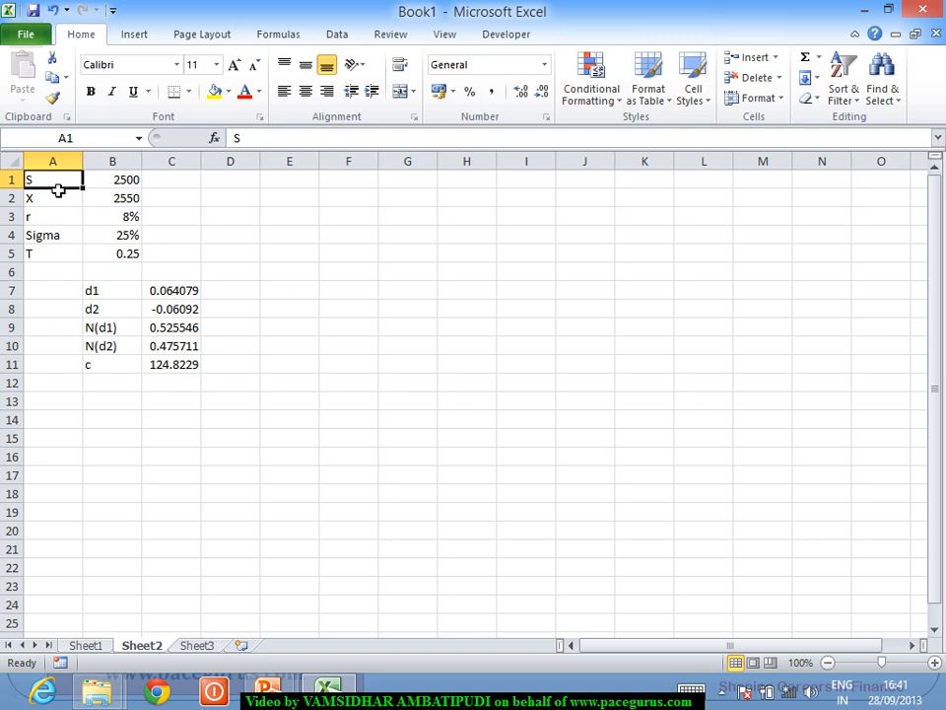
left_click(110, 180)
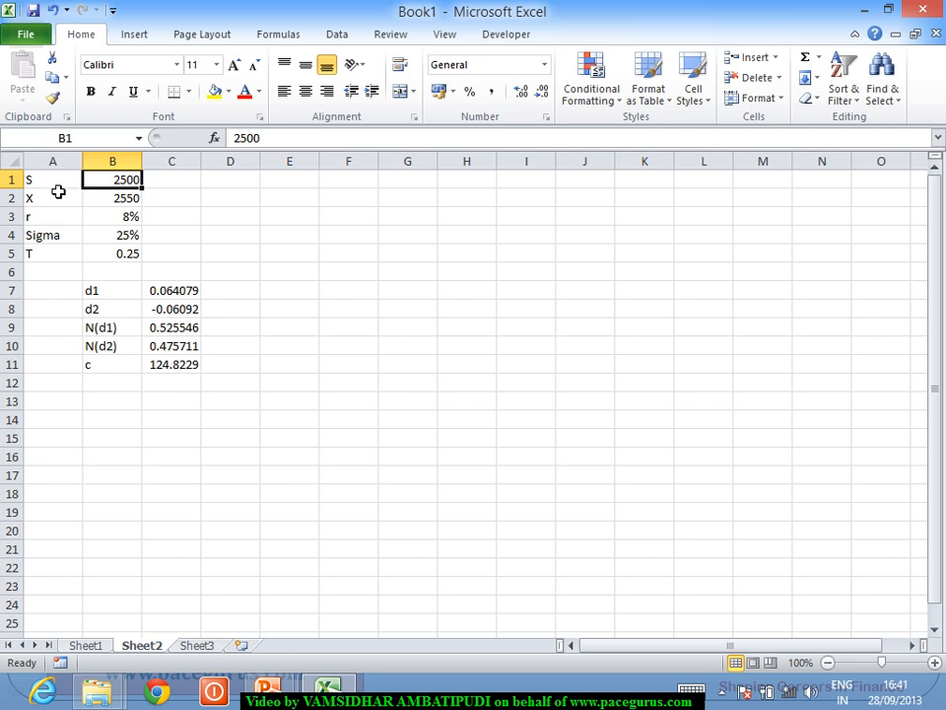
mouse_move(187, 375)
type("124")
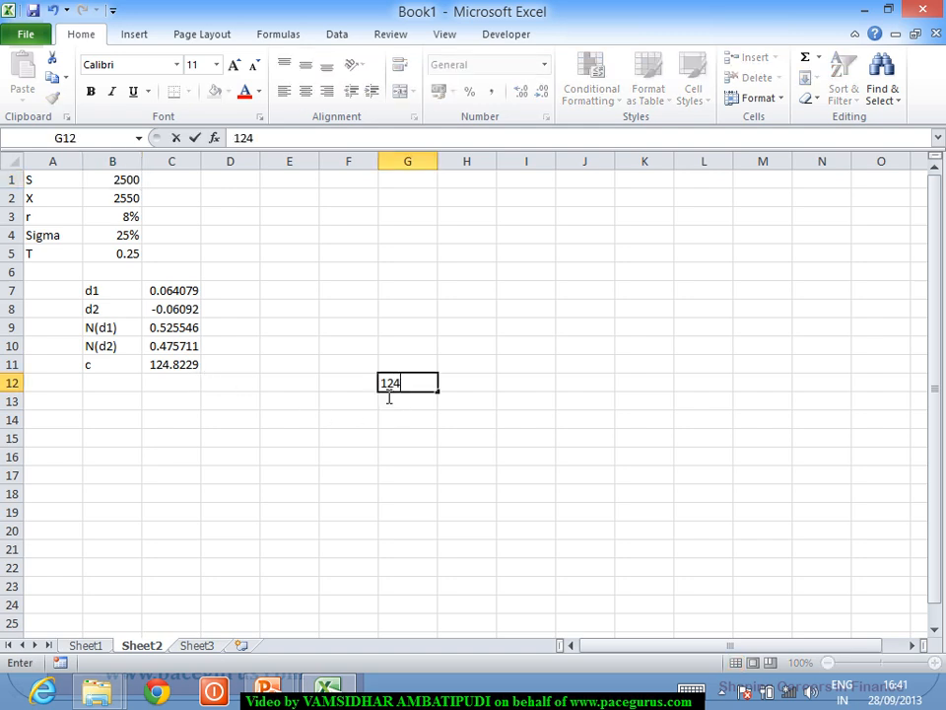
key("Return")
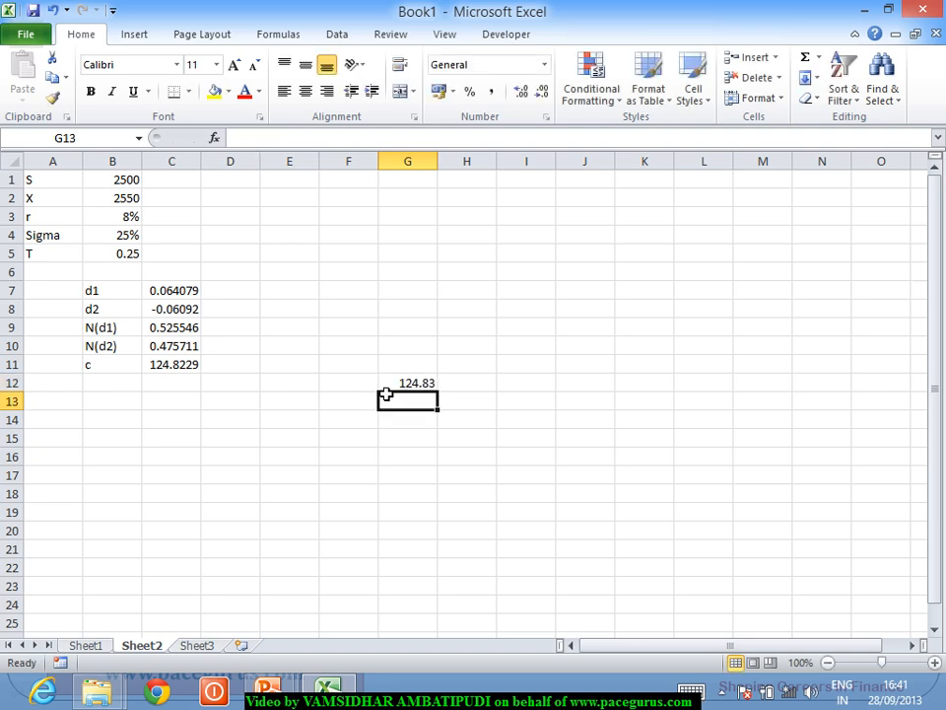
mouse_move(130, 197)
type("250")
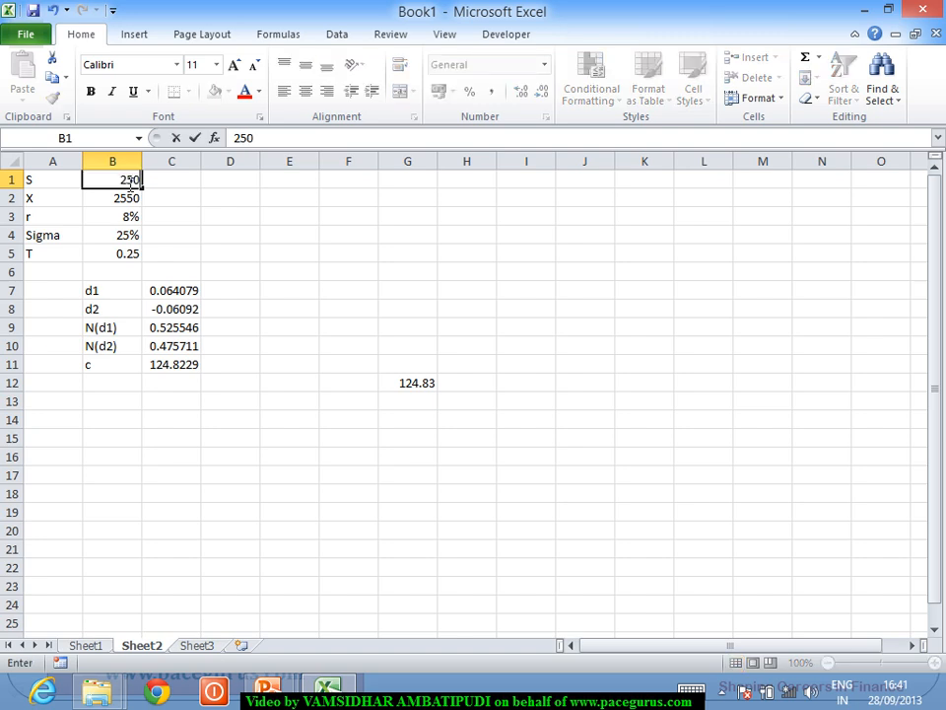
type("1")
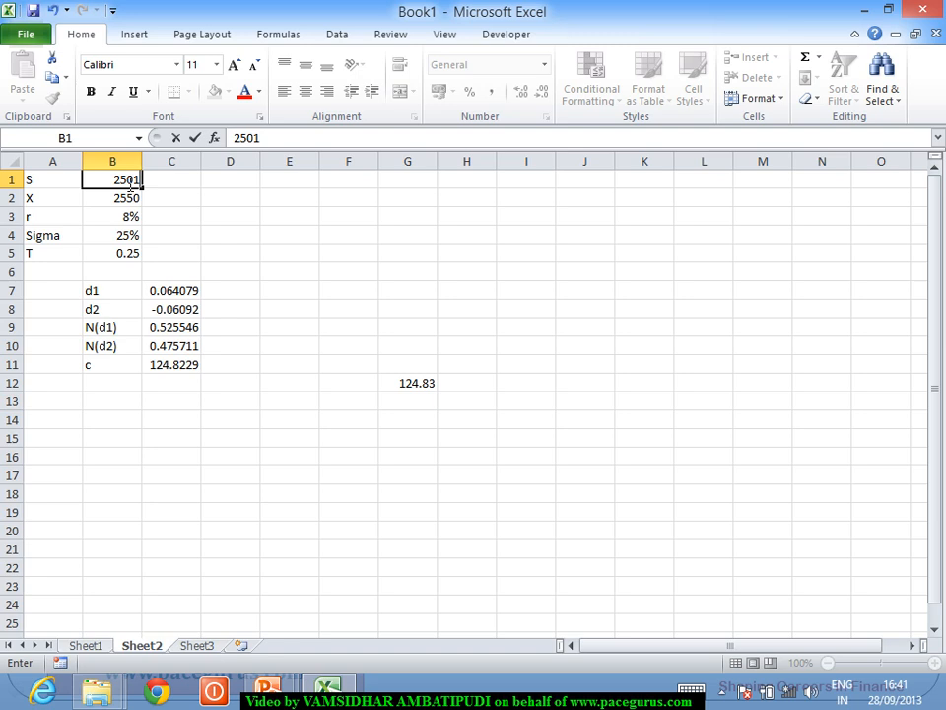
key("Return")
type("125")
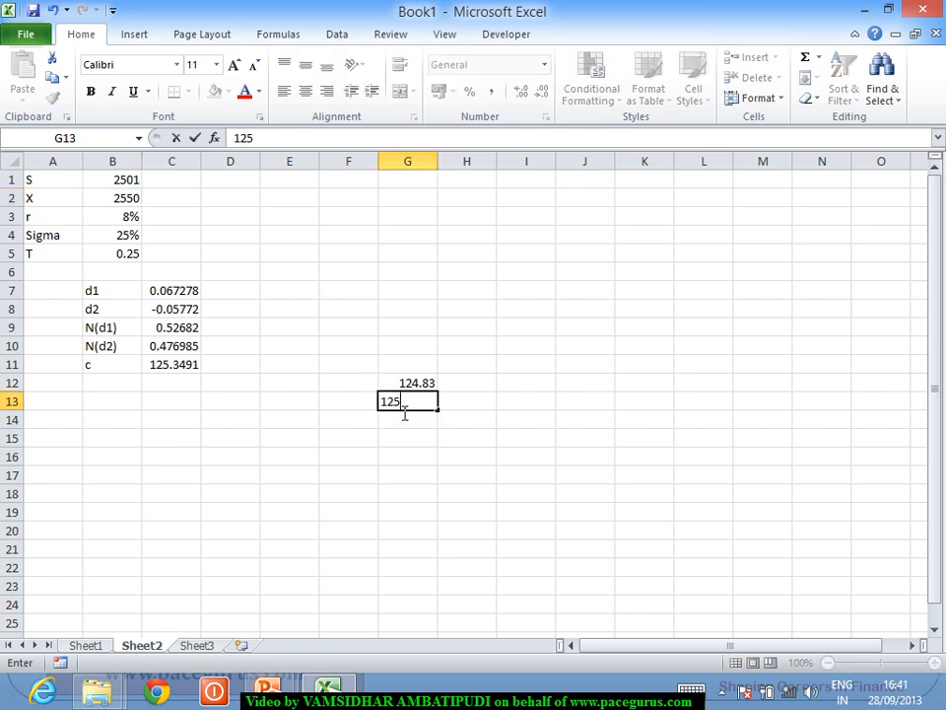
type(".3")
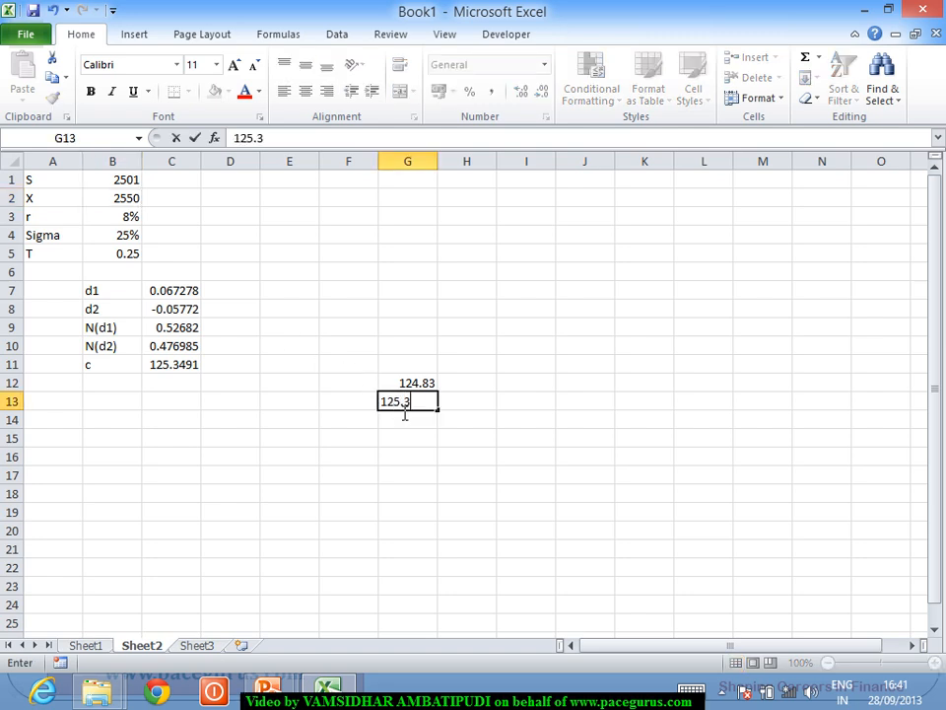
key("Return")
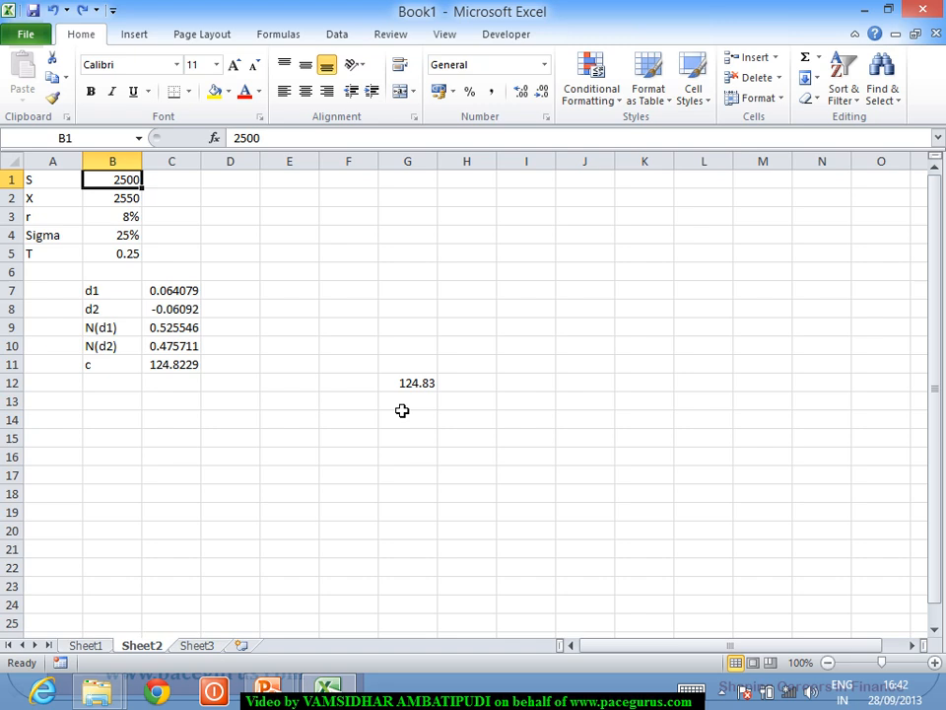
mouse_move(414, 398)
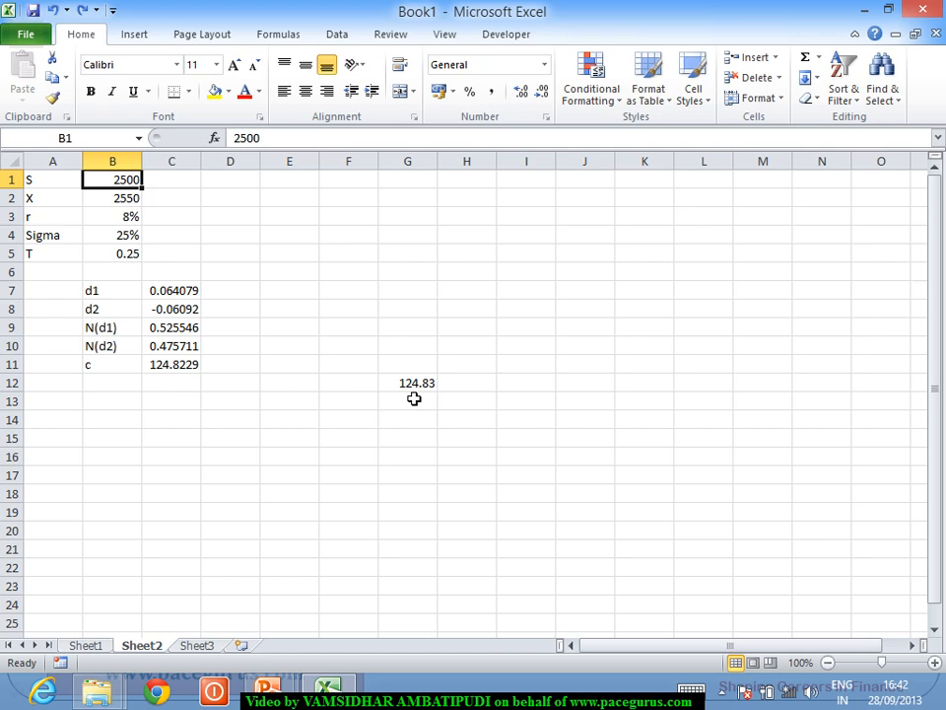
mouse_move(115, 185)
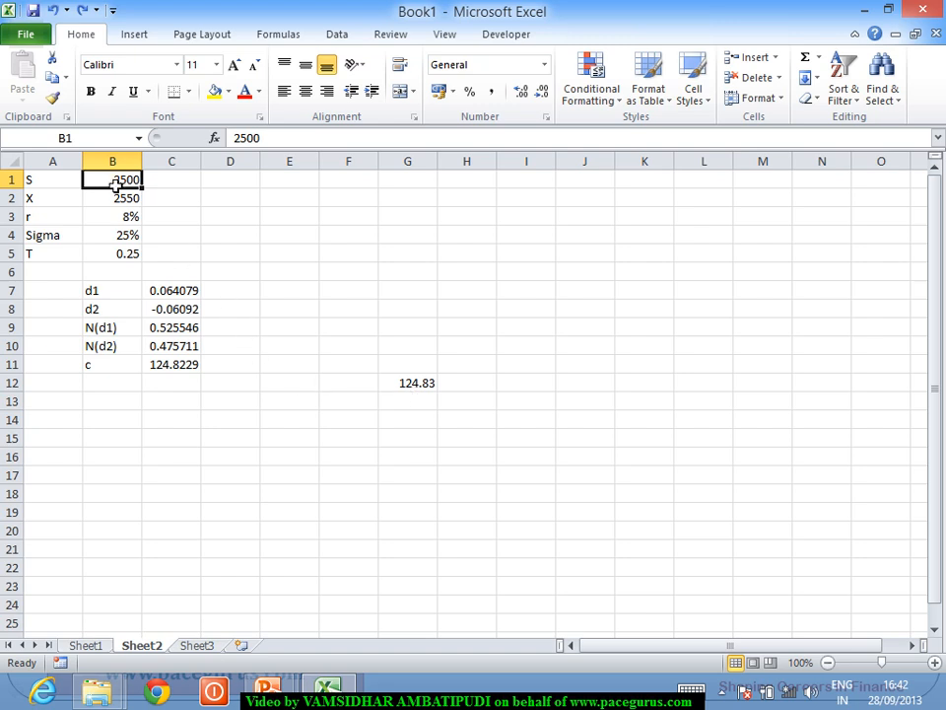
left_click(112, 197)
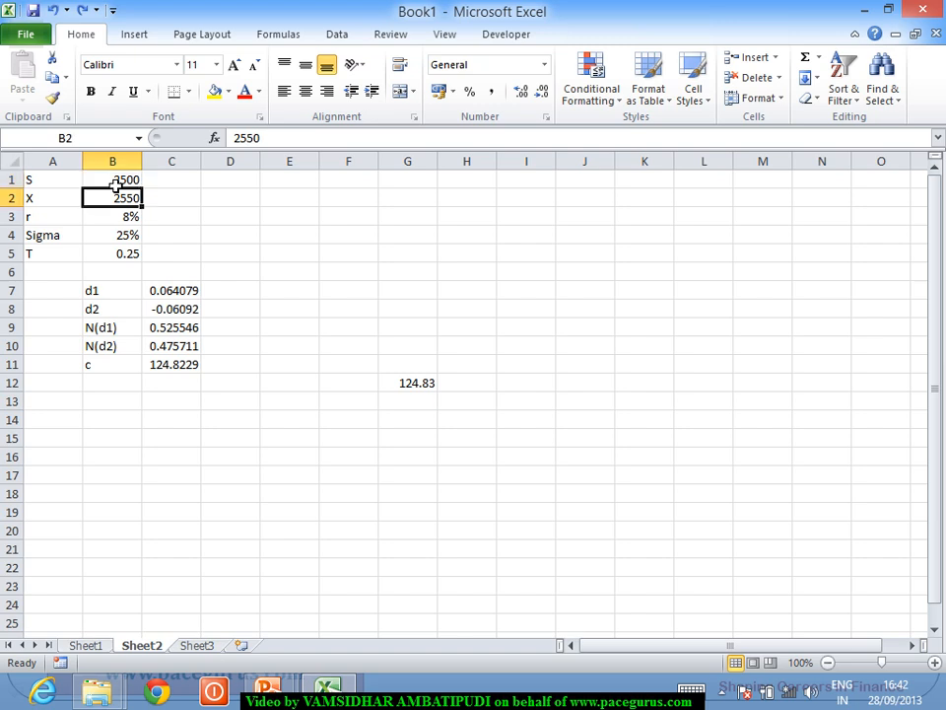
left_click(112, 215)
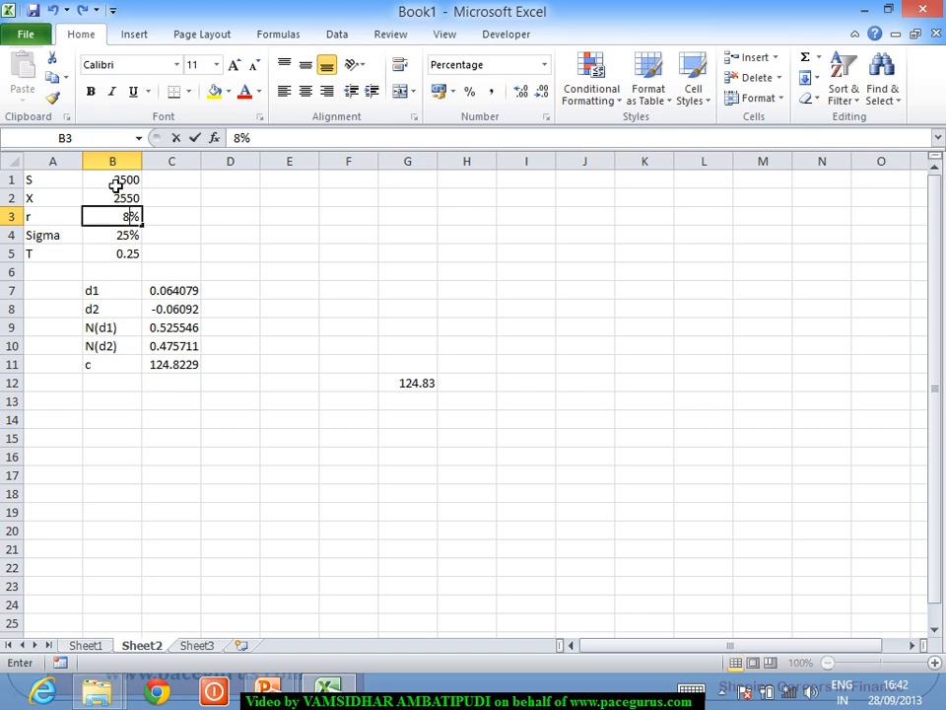
type("8.1%")
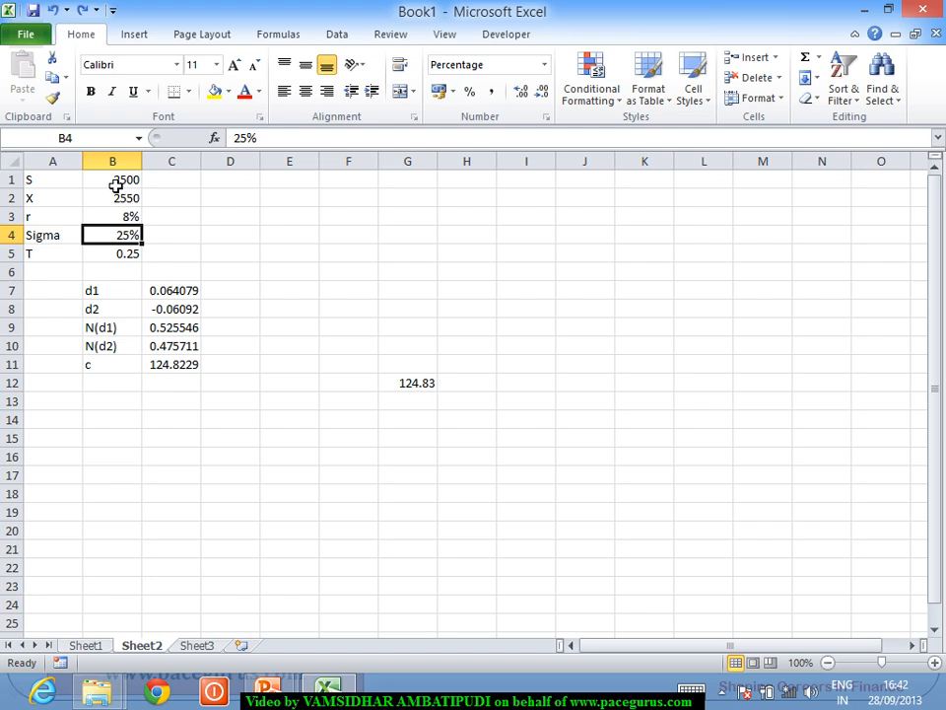
left_click(169, 179)
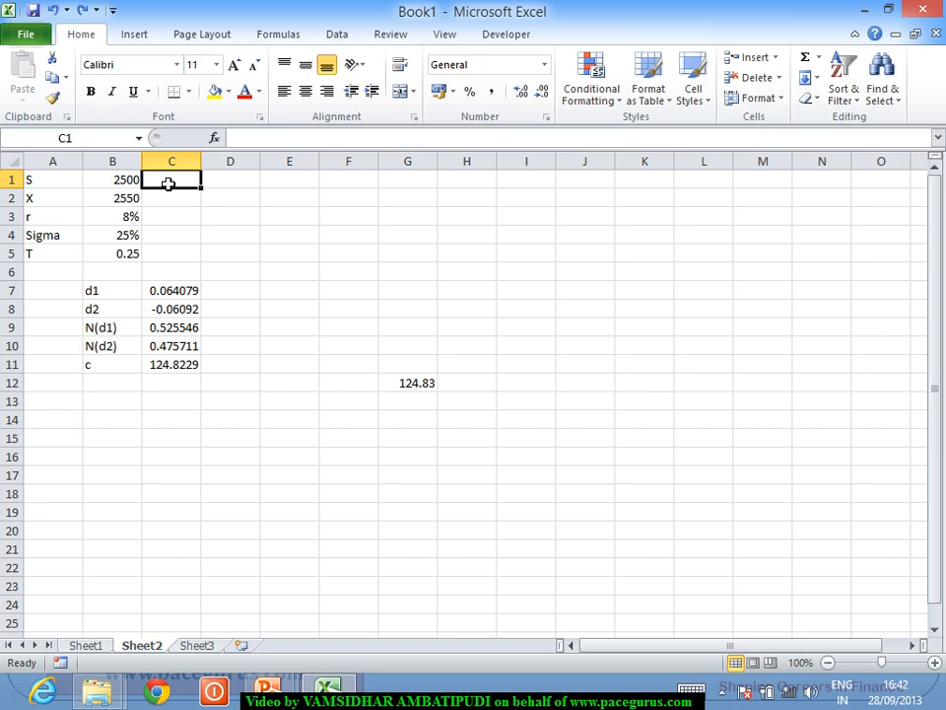
Enter Delta and Gamma headers in C1:D1 and select the put price row below c
type("Delta")
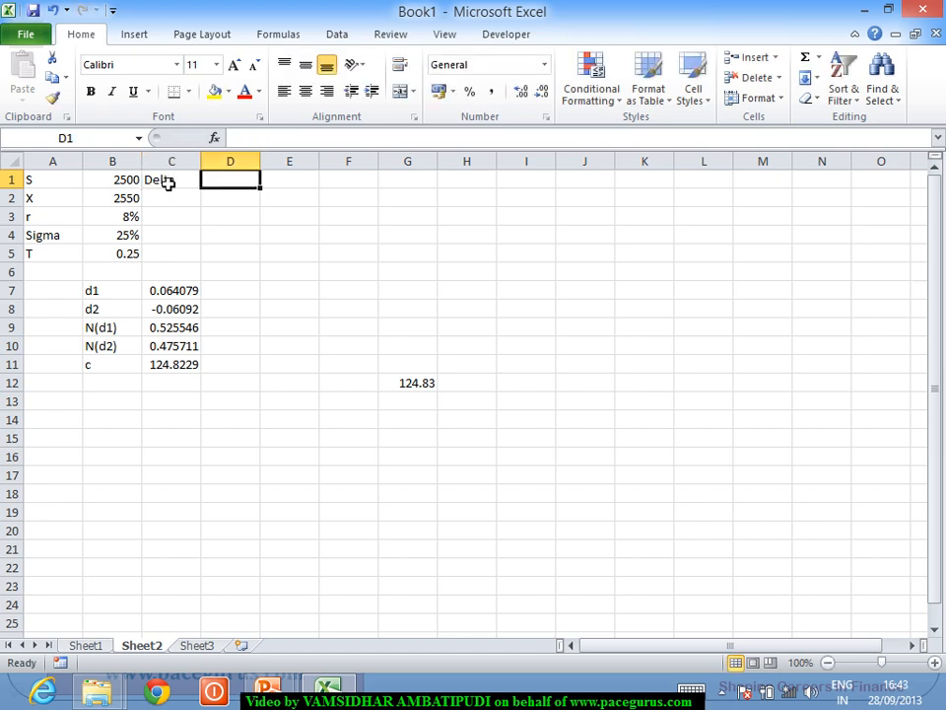
type("Gamma")
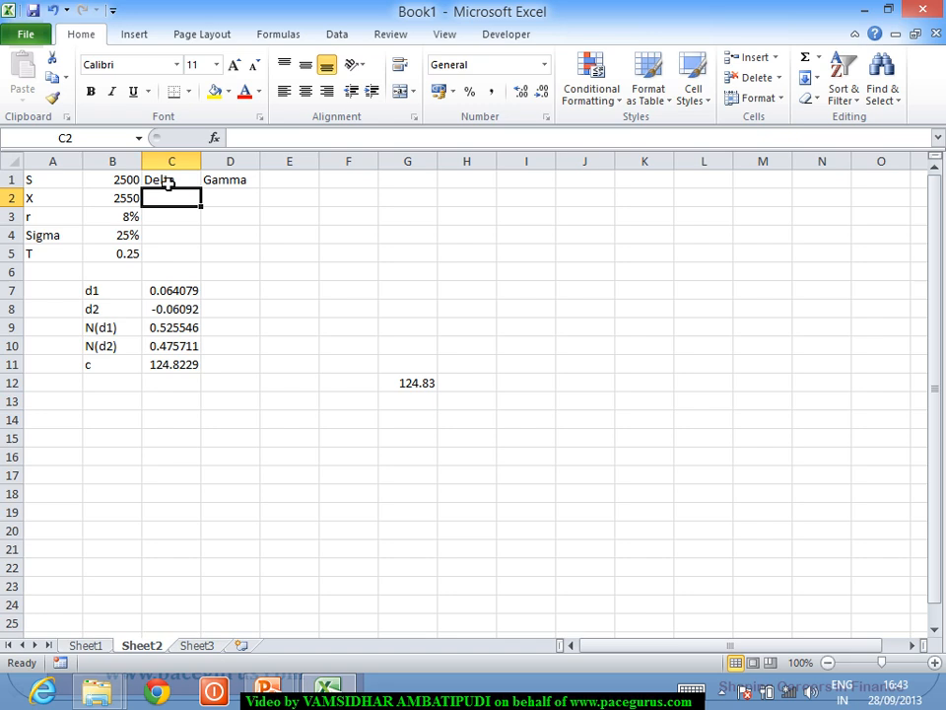
left_click(169, 177)
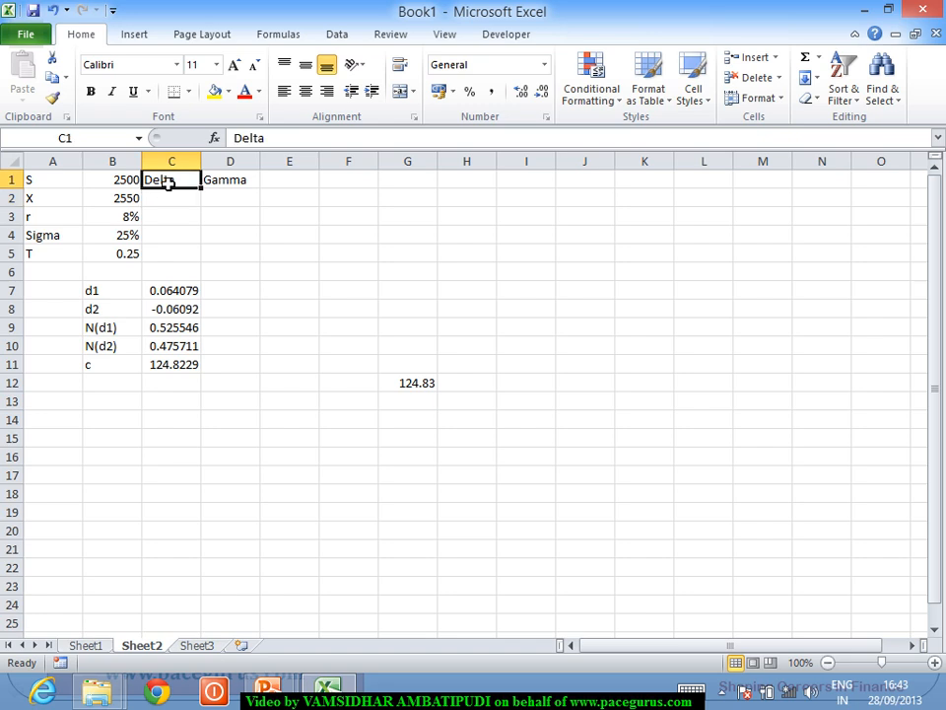
left_click(169, 363)
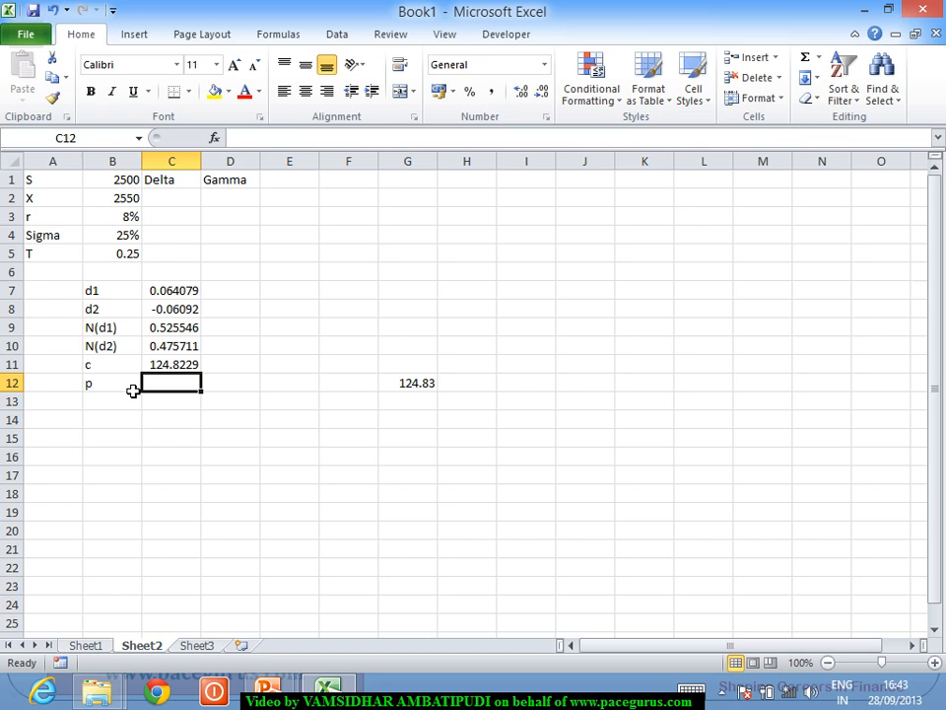
Compute put price p in C12 as =C11-B1+B2/EXP(B3*B5), giving 124.3295
type("=C11")
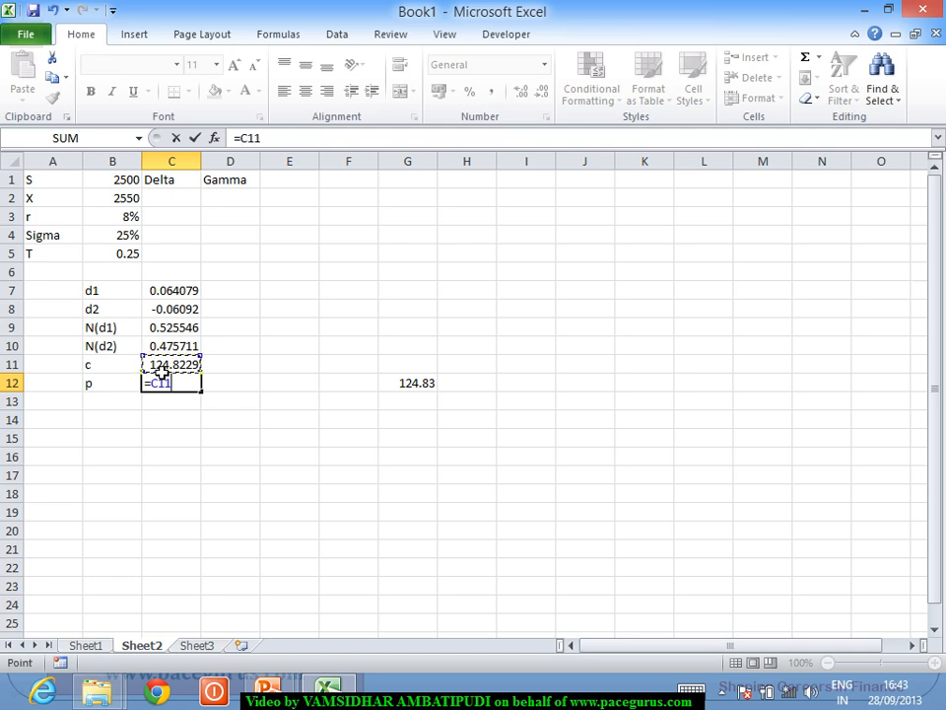
type("-")
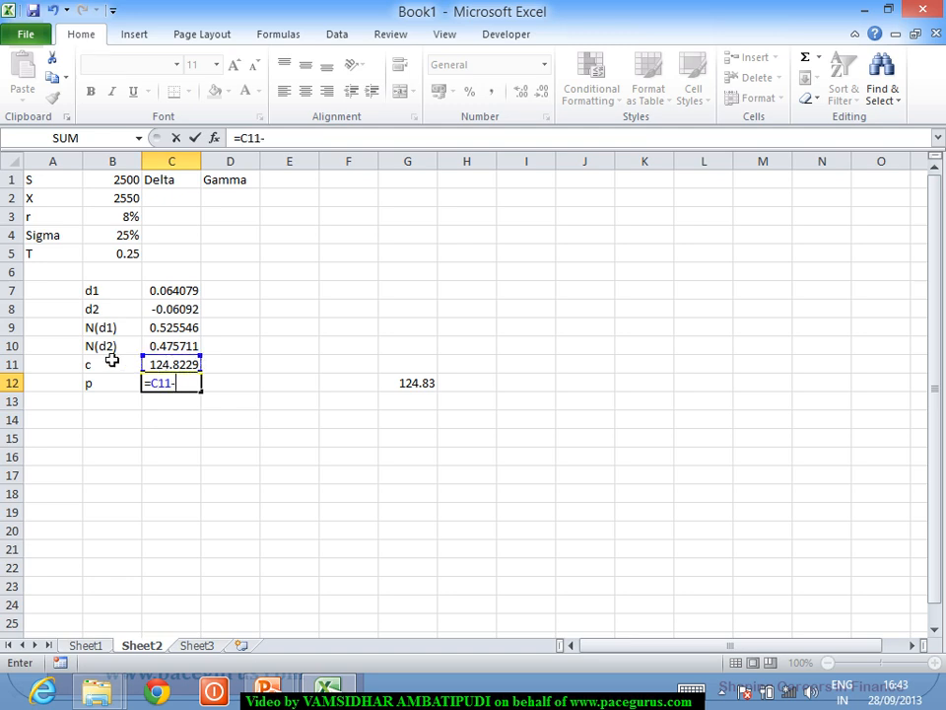
left_click(112, 180)
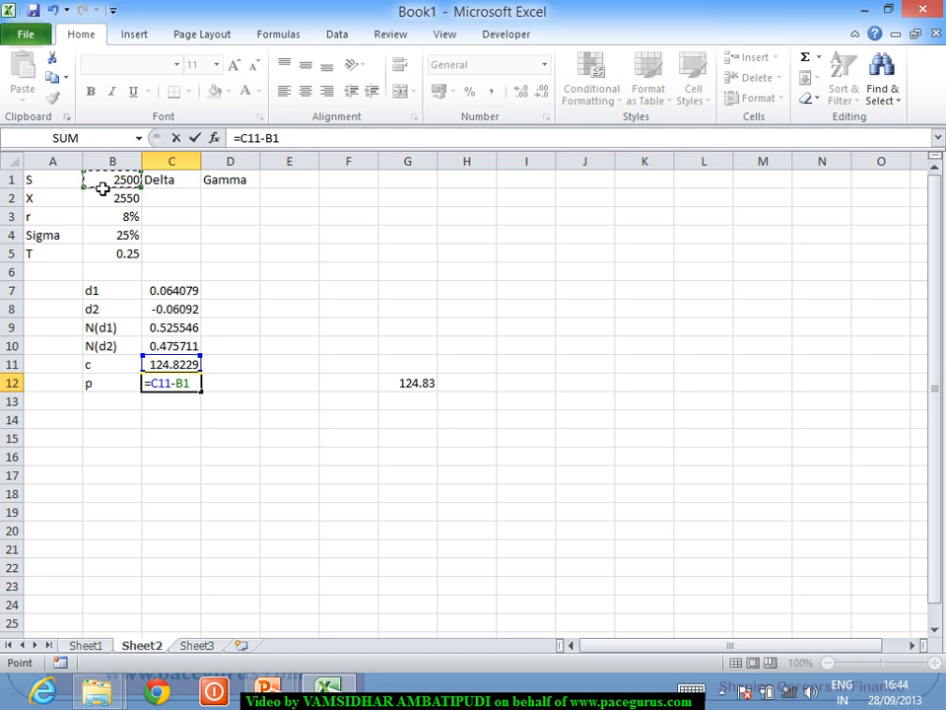
left_click(111, 197)
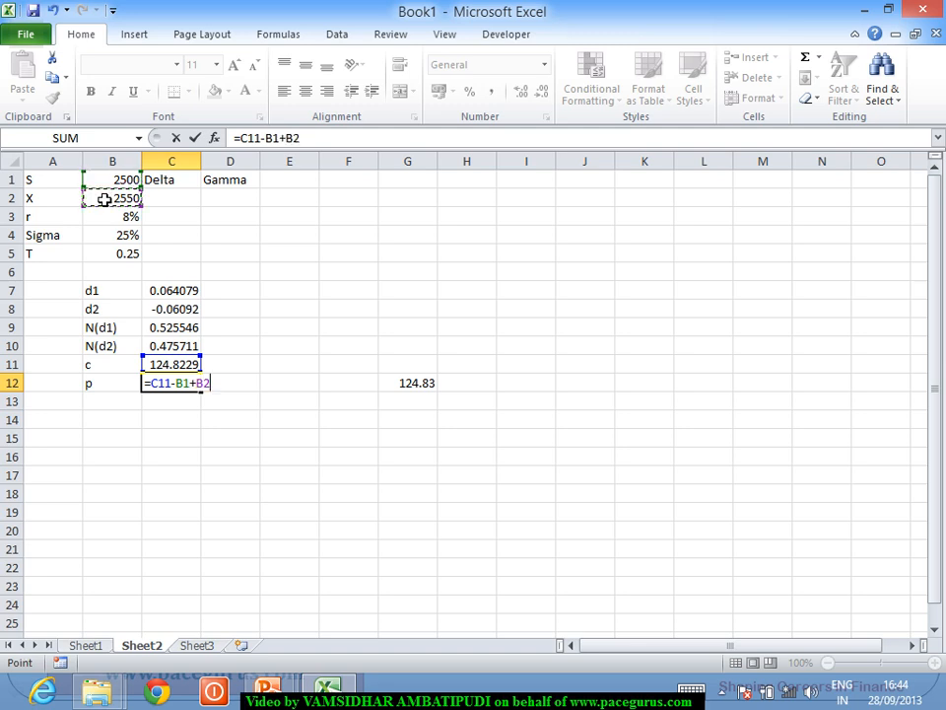
type("/EXP(")
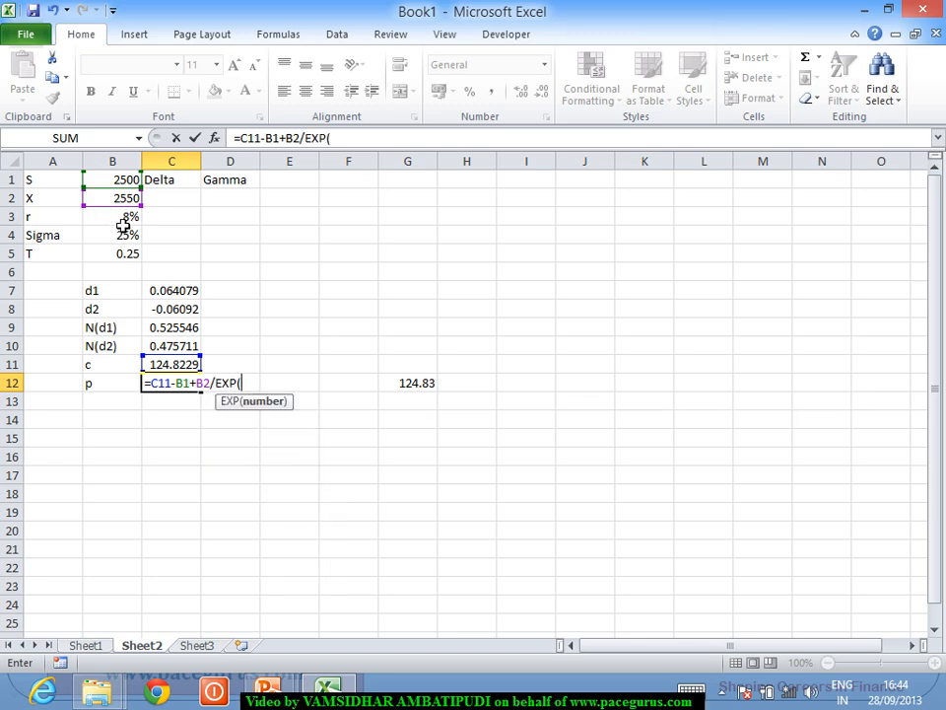
type("B3*")
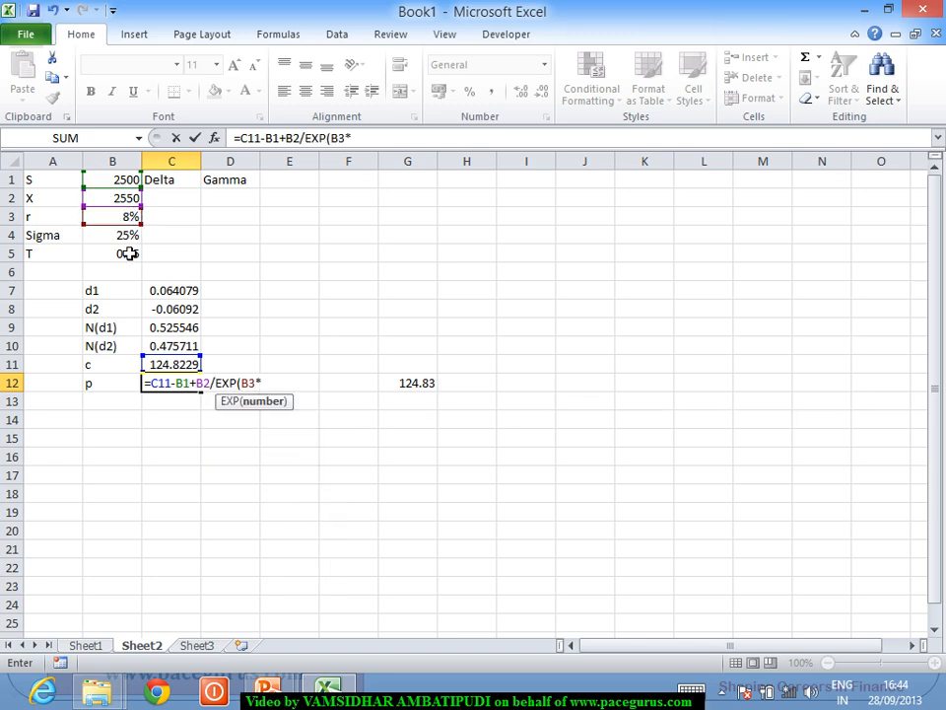
key("Return")
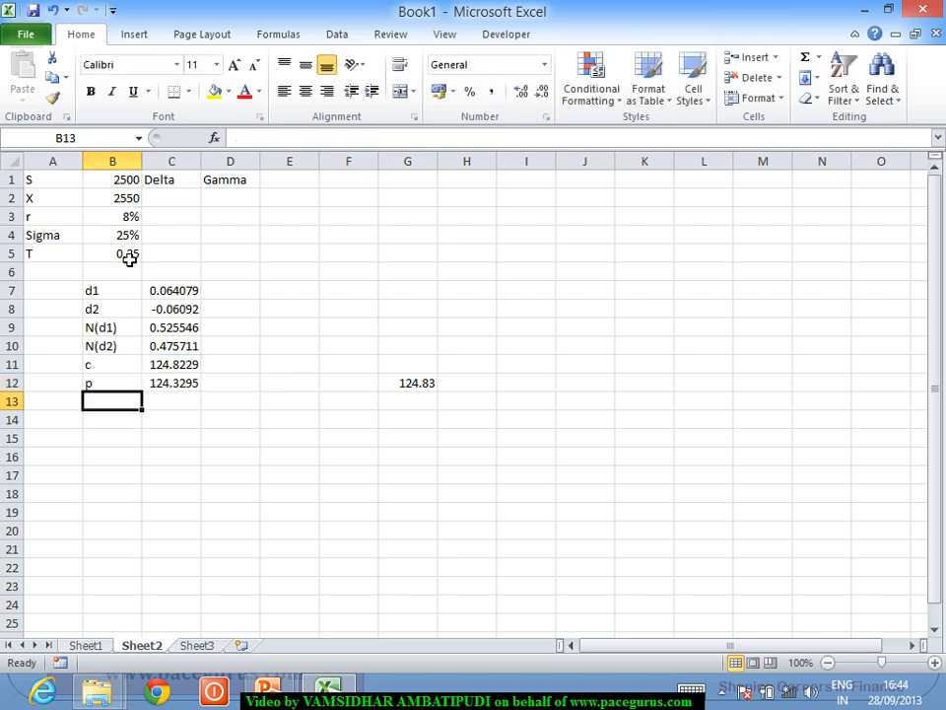
Review the c and p formulas in C11 and C12
left_click(171, 363)
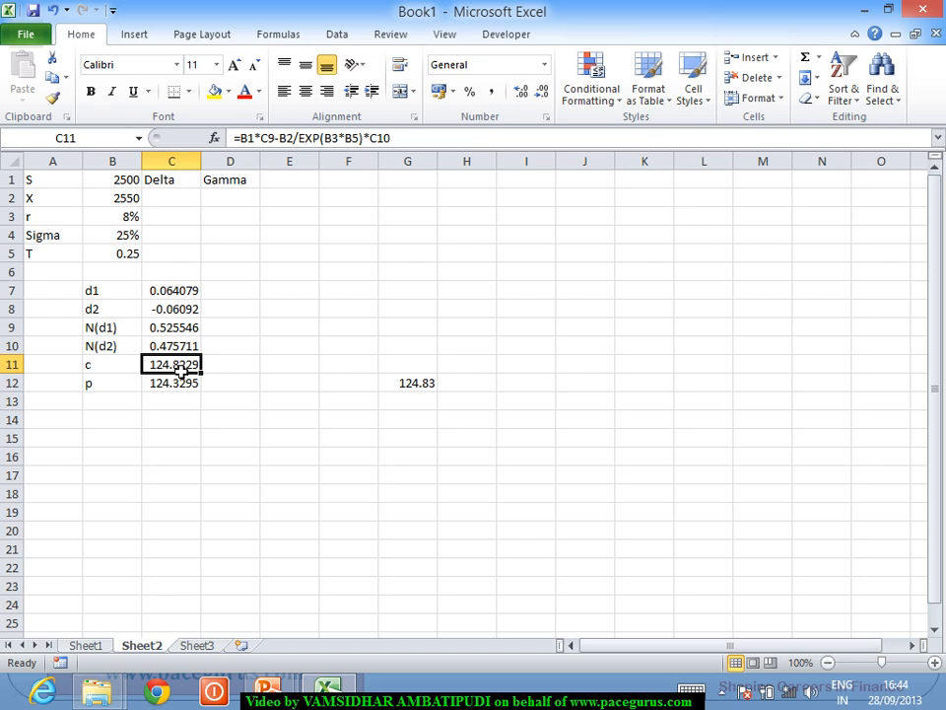
mouse_move(318, 365)
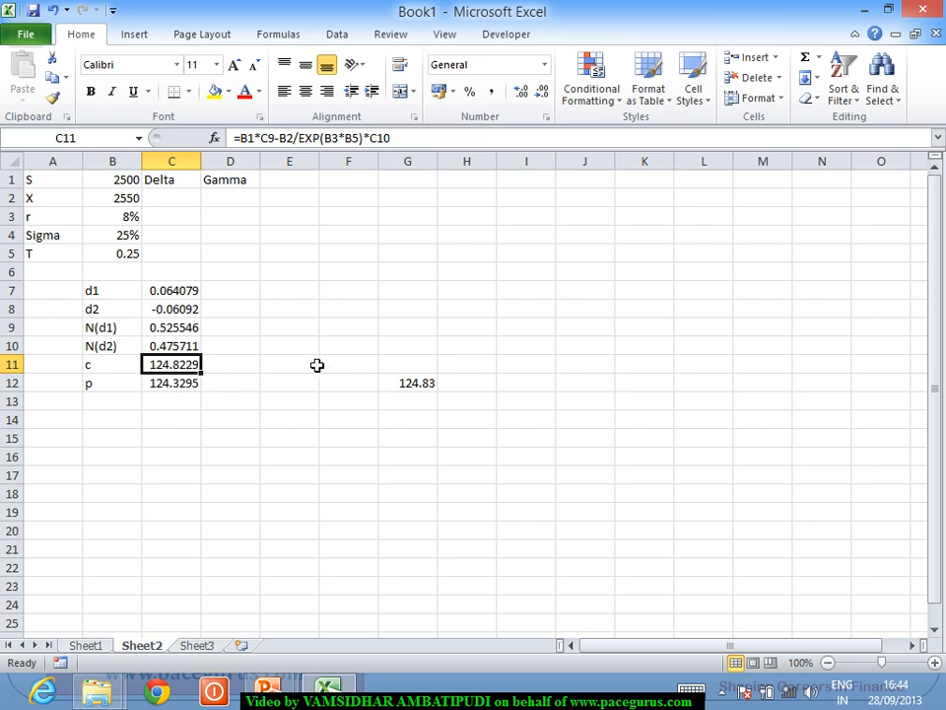
left_click(171, 382)
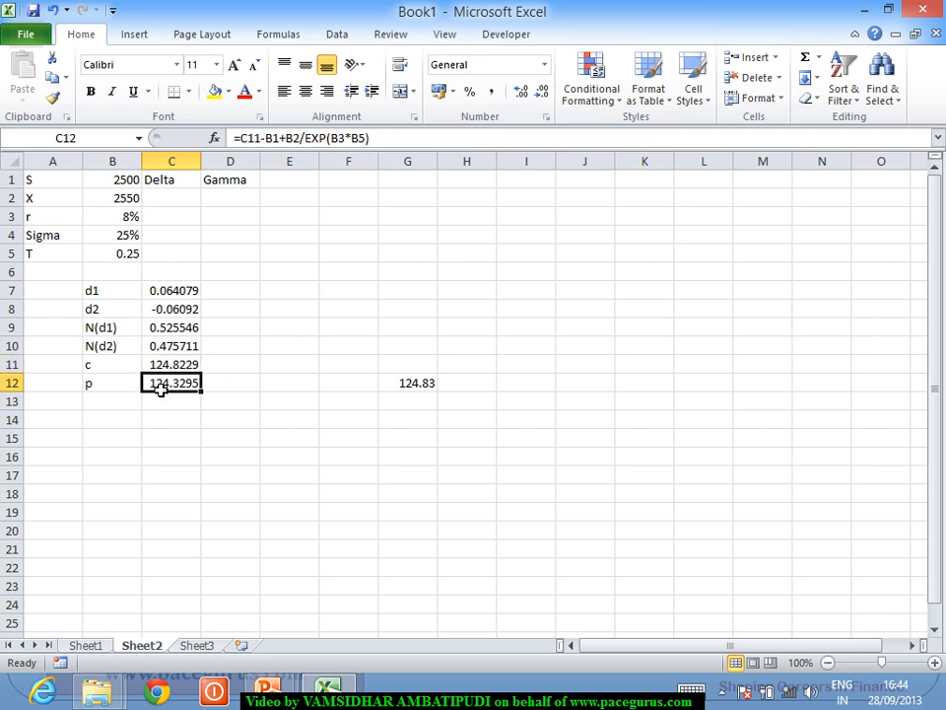
mouse_move(327, 418)
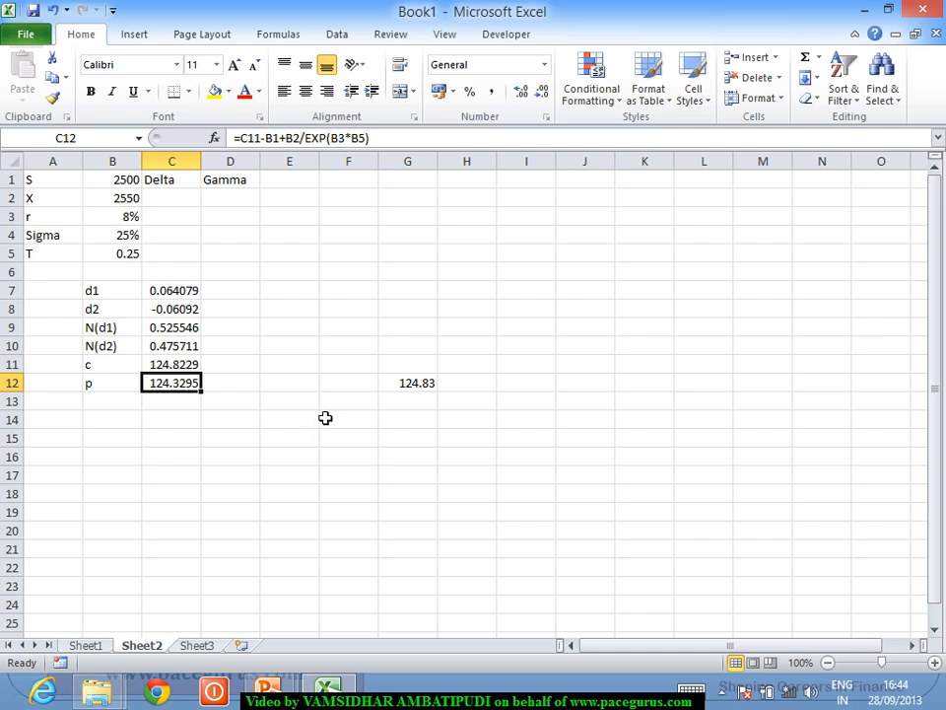
mouse_move(126, 189)
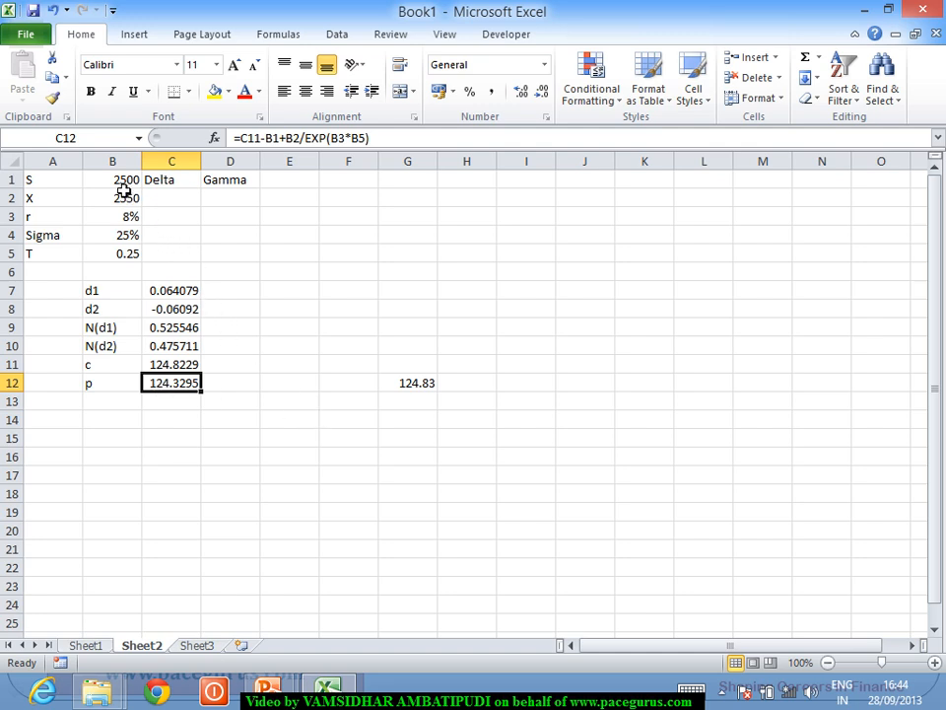